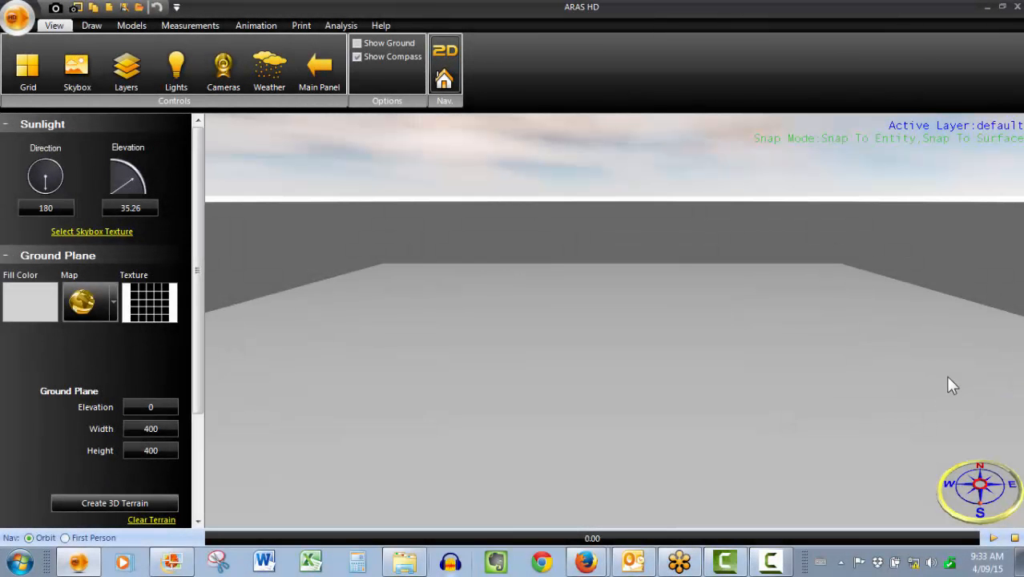
pyautogui.moveTo(579, 124)
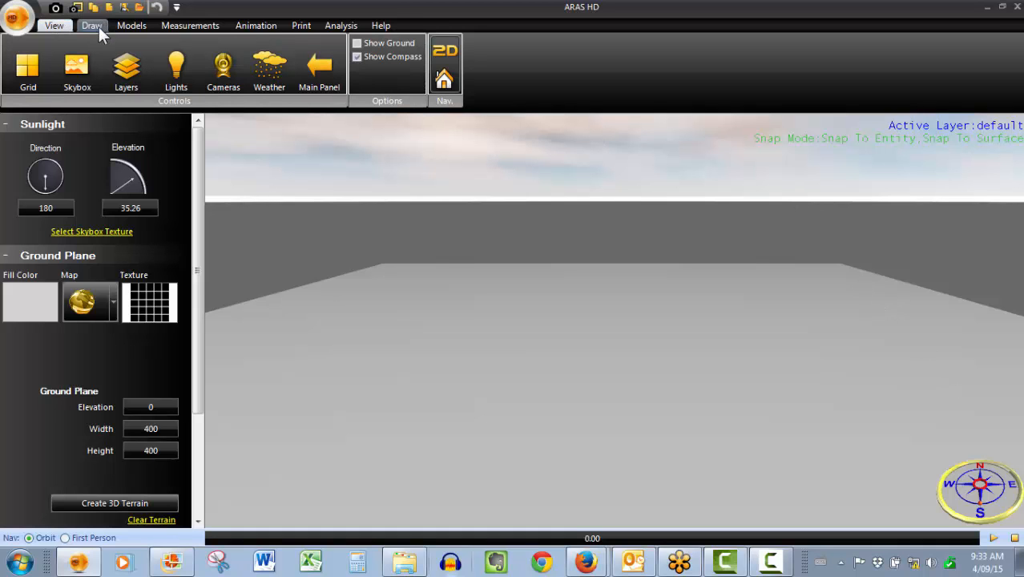
# Switch the ribbon to the Draw tools.
pyautogui.click(91, 25)
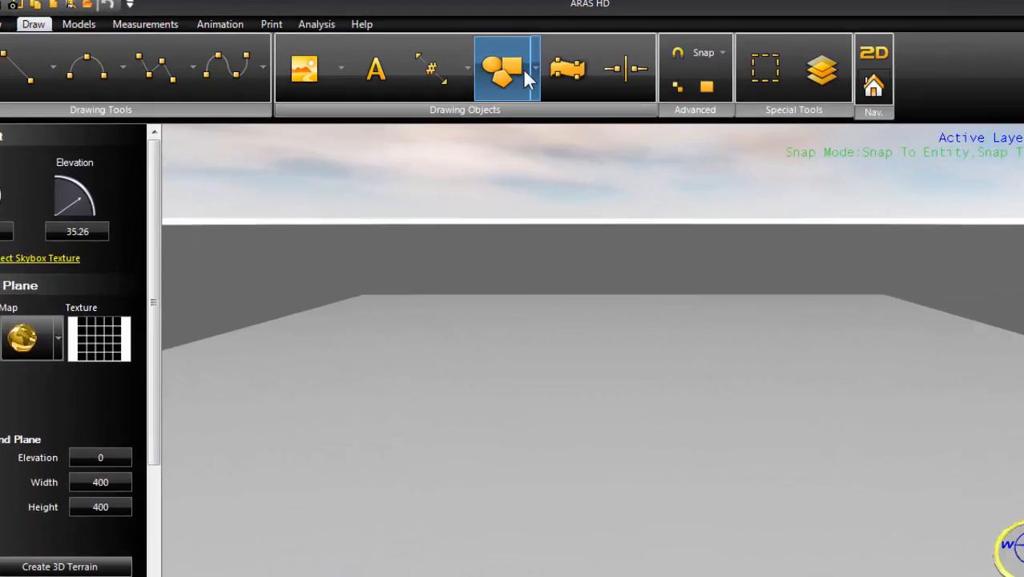
# Expand the Shapes gallery in the Drawing Objects group.
pyautogui.click(525, 76)
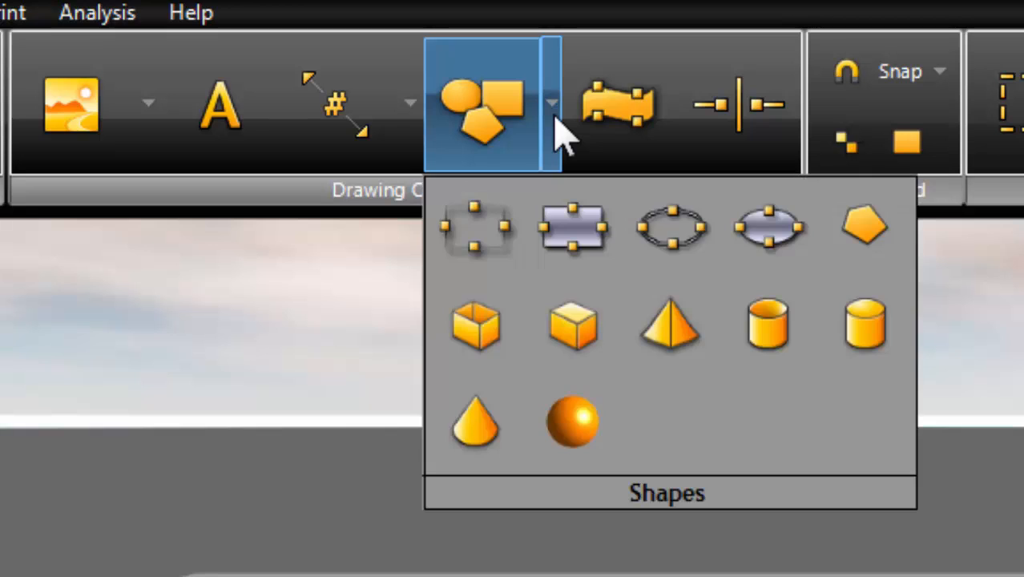
pyautogui.moveTo(489, 253)
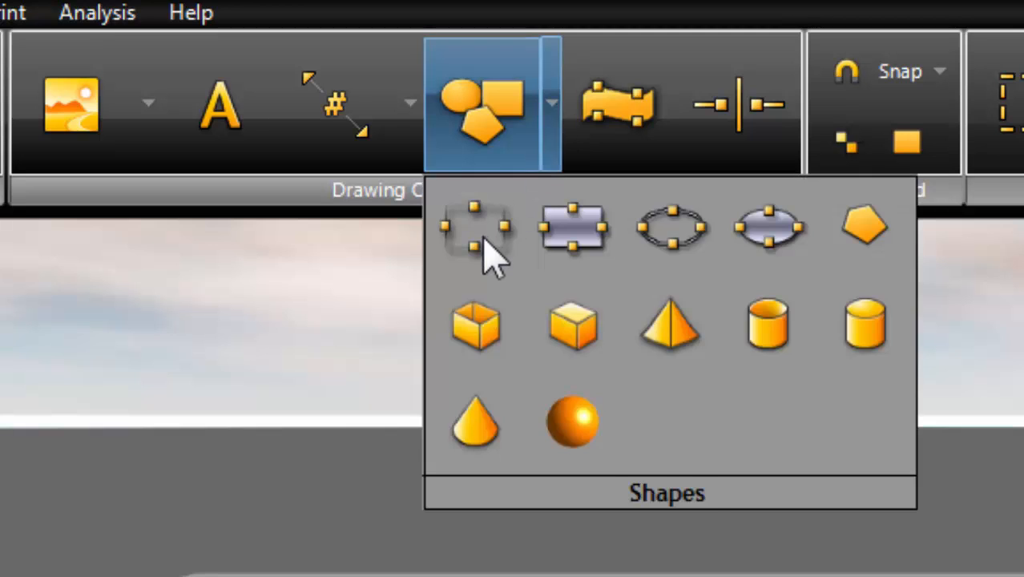
pyautogui.moveTo(672, 228)
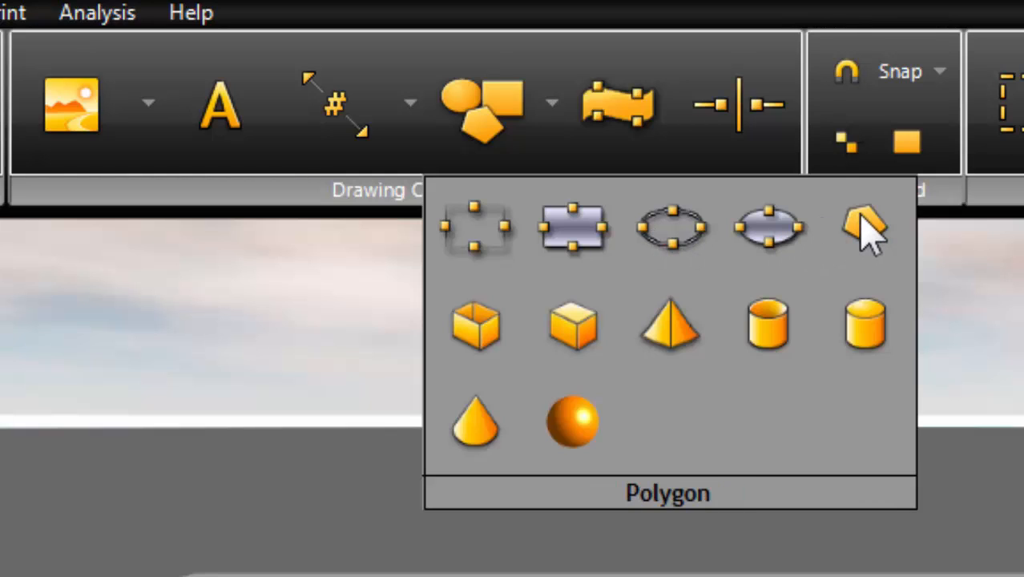
pyautogui.moveTo(549, 345)
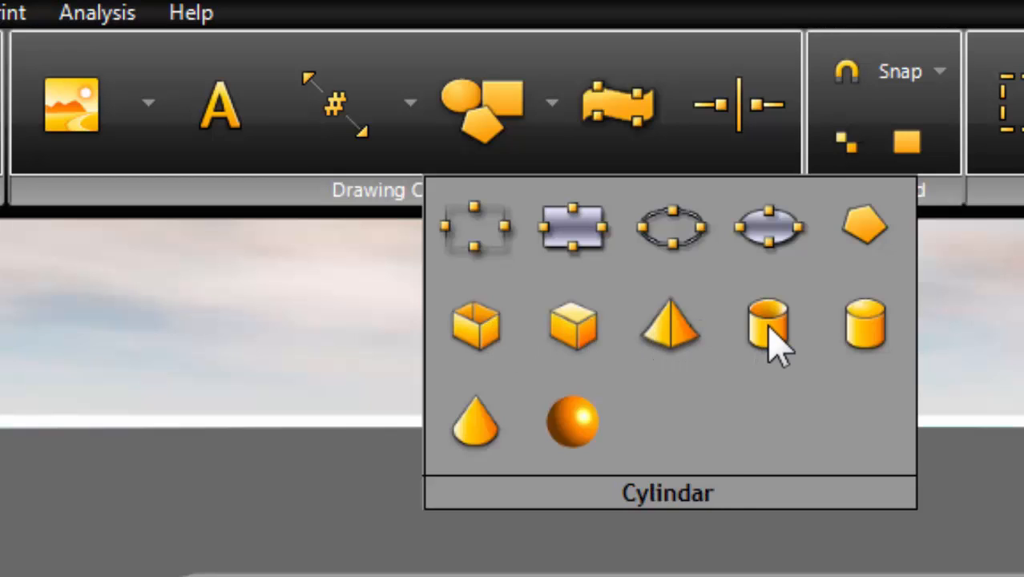
pyautogui.moveTo(571, 423)
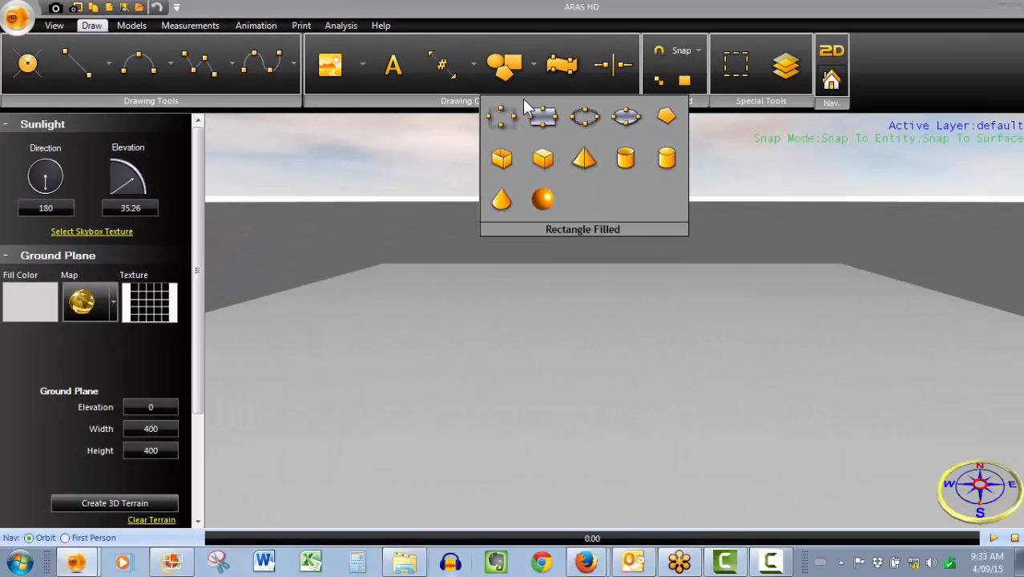
pyautogui.moveTo(545, 124)
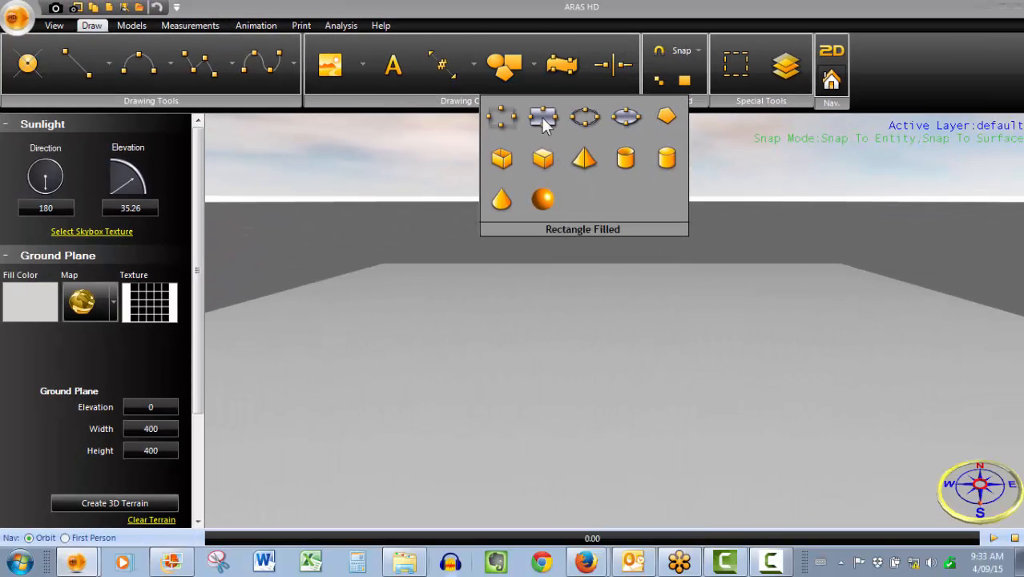
# Draw a Rectangle Filled on the ground plane with length 120.
pyautogui.click(543, 117)
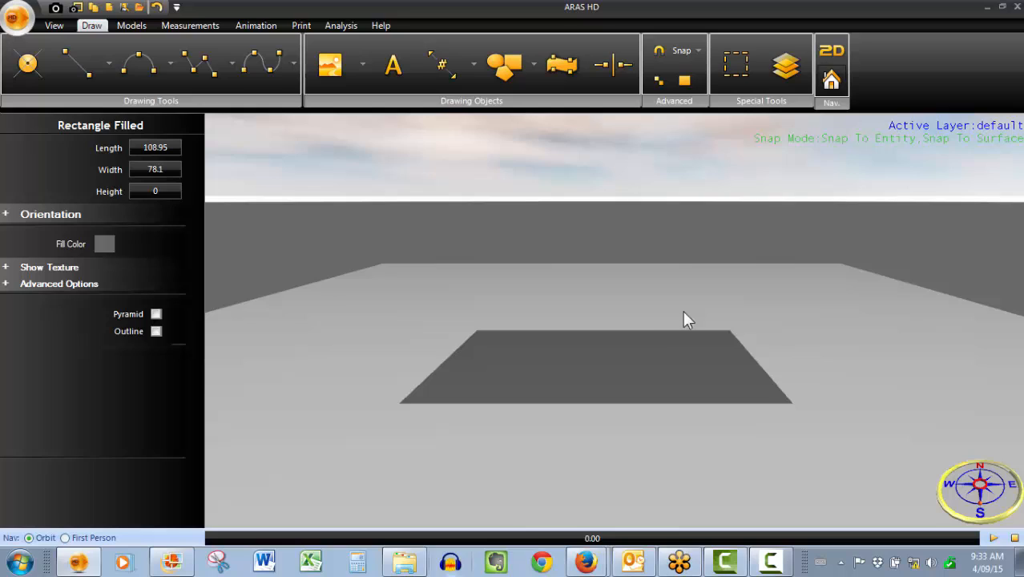
pyautogui.moveTo(629, 317)
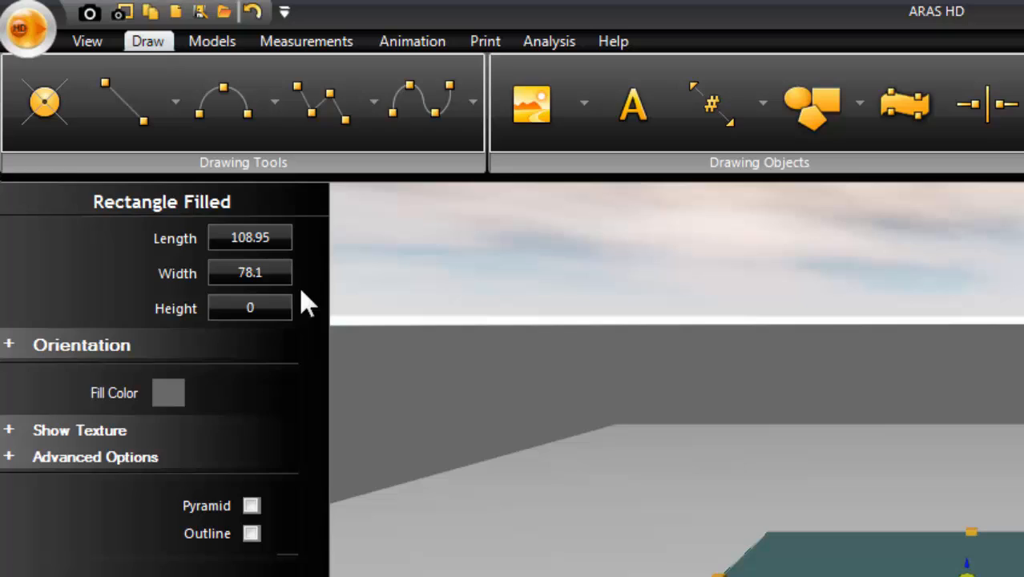
pyautogui.moveTo(309, 280)
pyautogui.write('120')
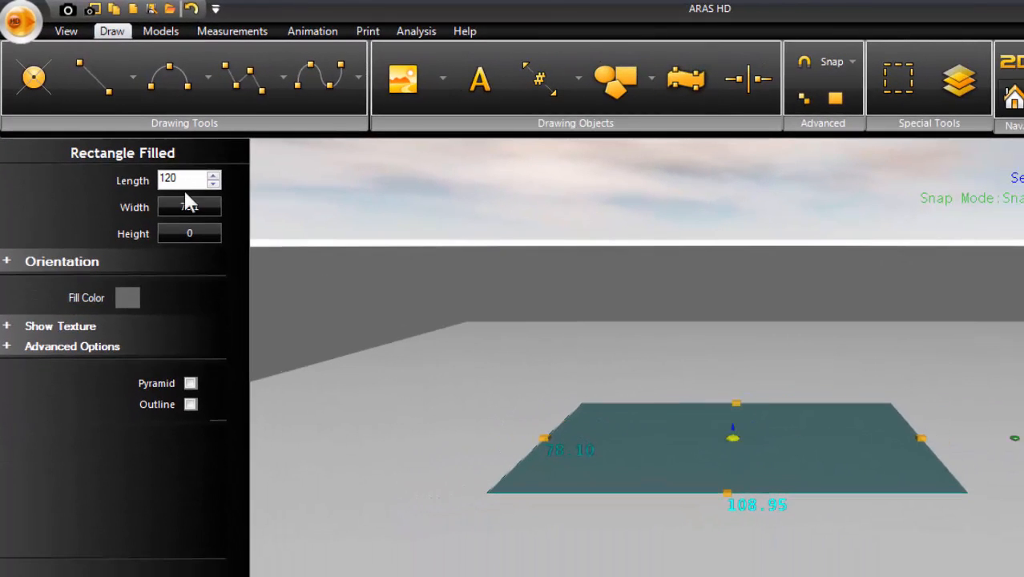
# Set the rectangle's width to 85.5 and inspect the resulting slab.
pyautogui.tripleClick(189, 206)
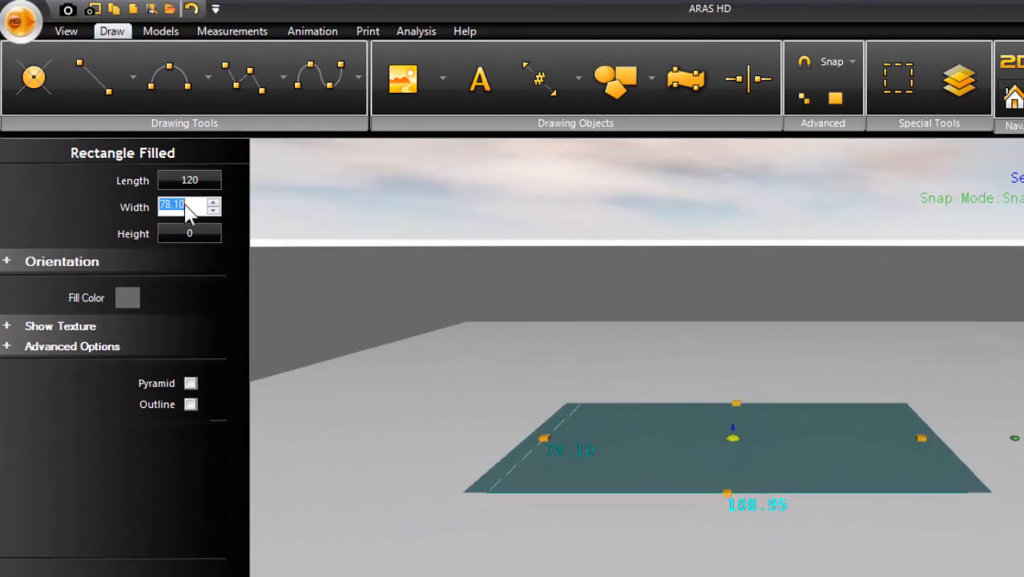
pyautogui.write('85.5')
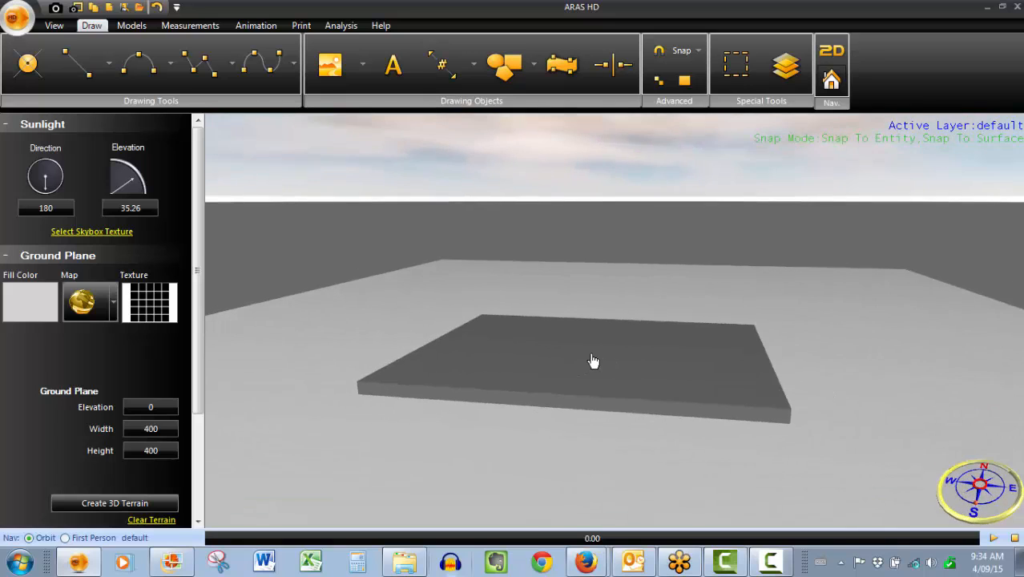
pyautogui.moveTo(593, 360); pyautogui.dragTo(625, 354)
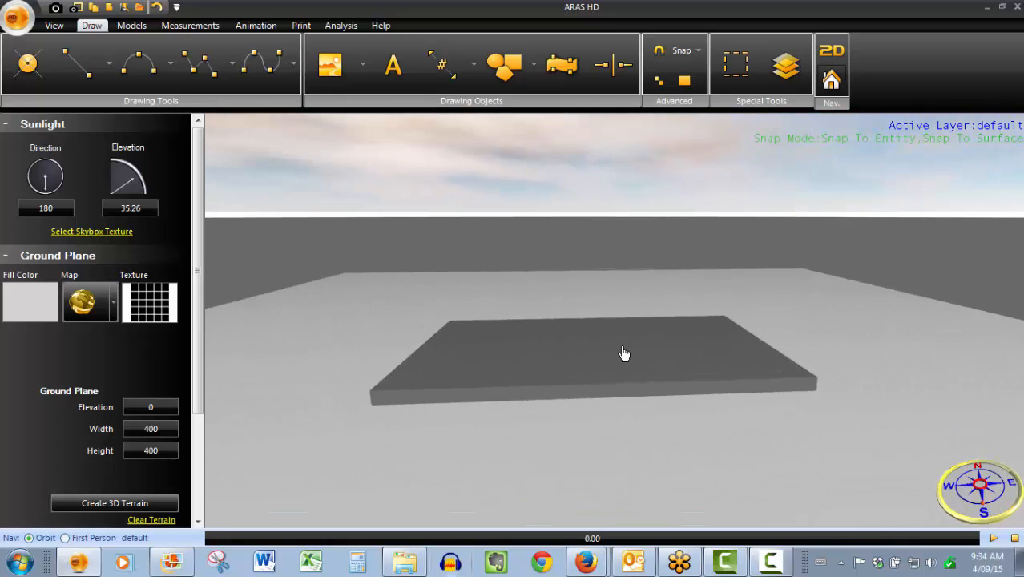
pyautogui.moveTo(590, 346)
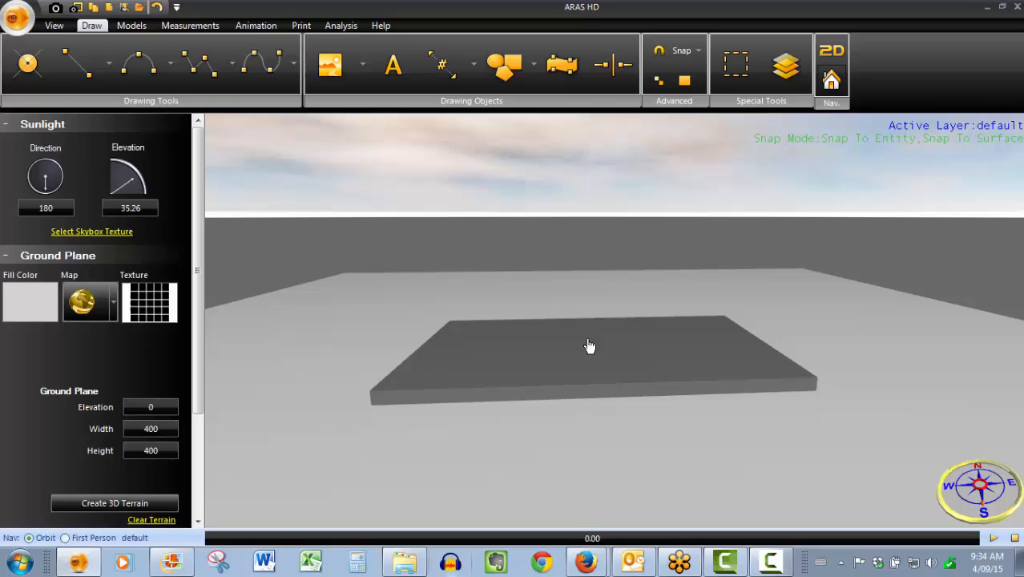
pyautogui.moveTo(192, 307)
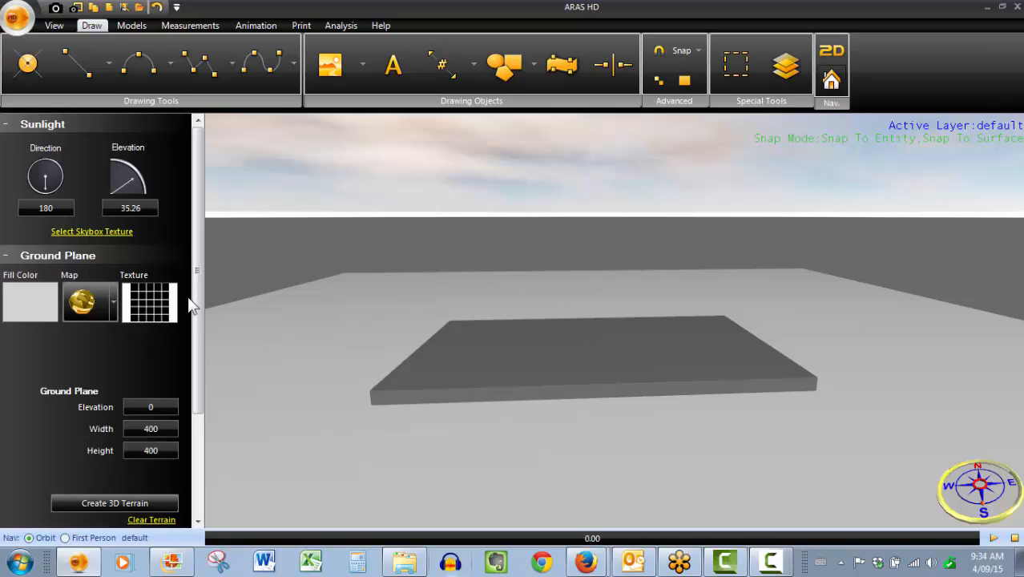
pyautogui.moveTo(569, 359)
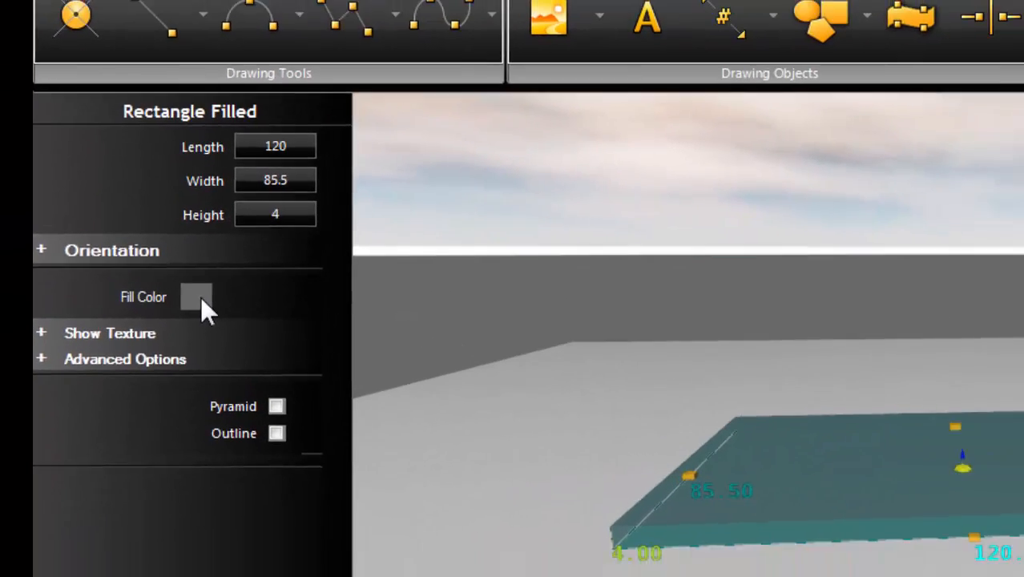
# Change the slab's fill colour to dark red and reselect it.
pyautogui.click(196, 296)
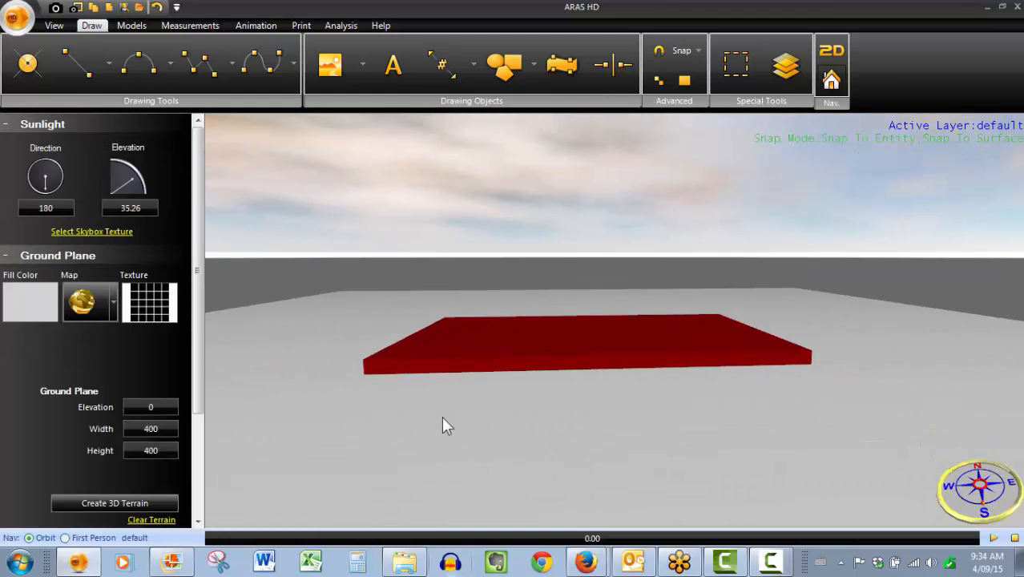
pyautogui.click(503, 354)
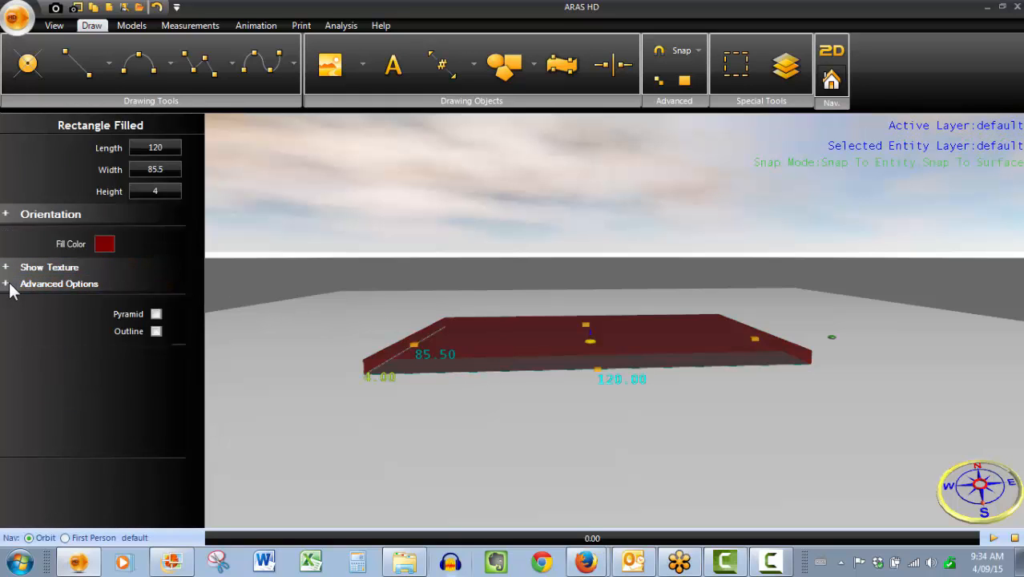
# In Advanced Options, adjust the slab's paint opacity to about 99.57.
pyautogui.click(6, 284)
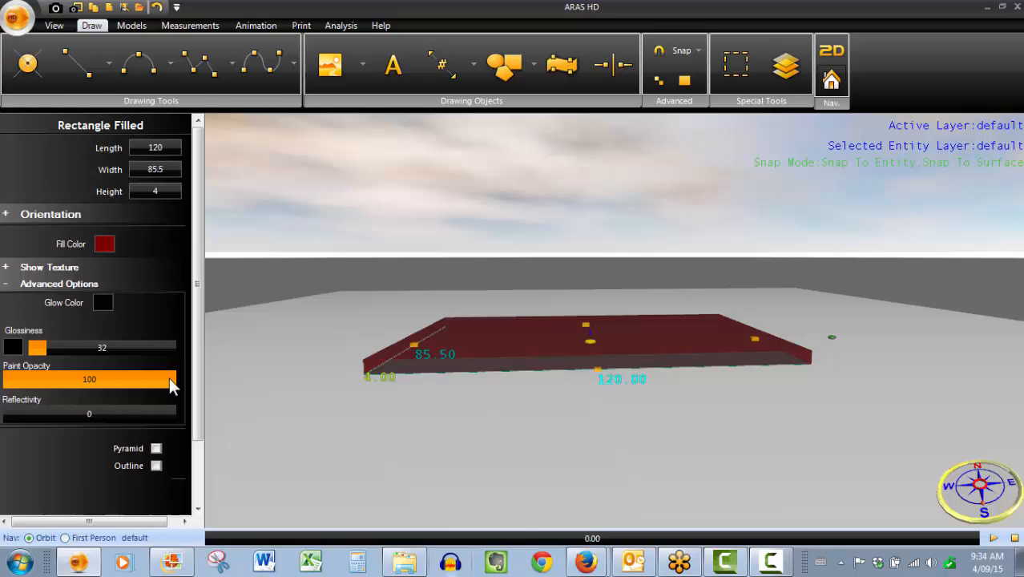
pyautogui.moveTo(168, 379); pyautogui.dragTo(24, 380)
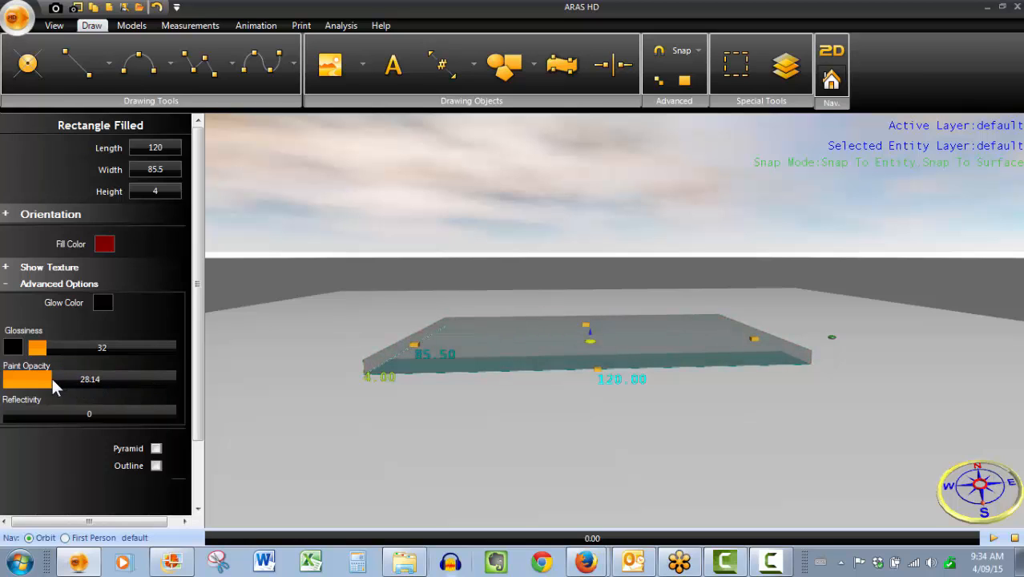
pyautogui.moveTo(56, 380); pyautogui.dragTo(177, 379)
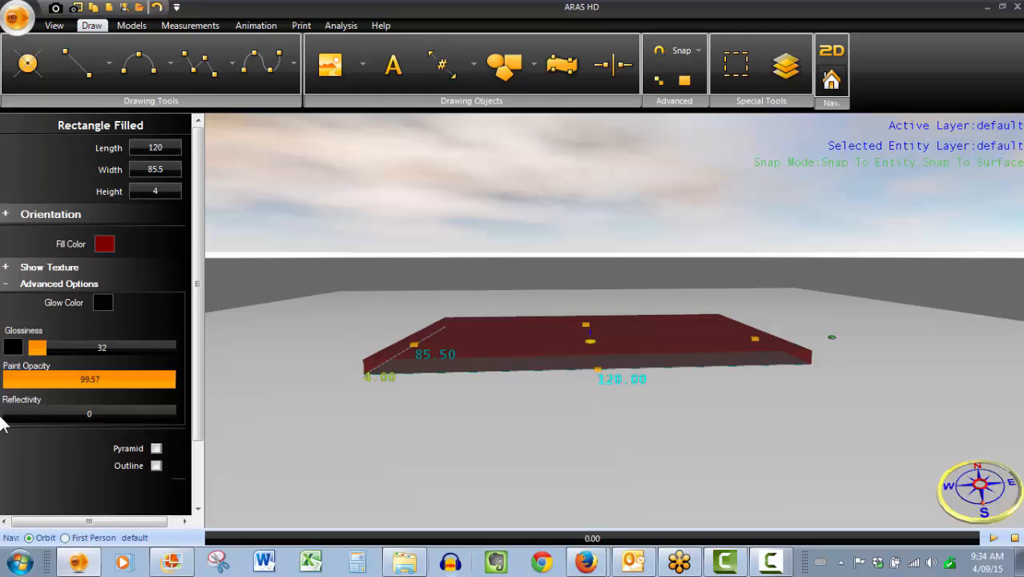
# Try reflectivity levels around 84, 72 and maximum, leaving it near zero.
pyautogui.moveTo(6, 414); pyautogui.dragTo(152, 414)
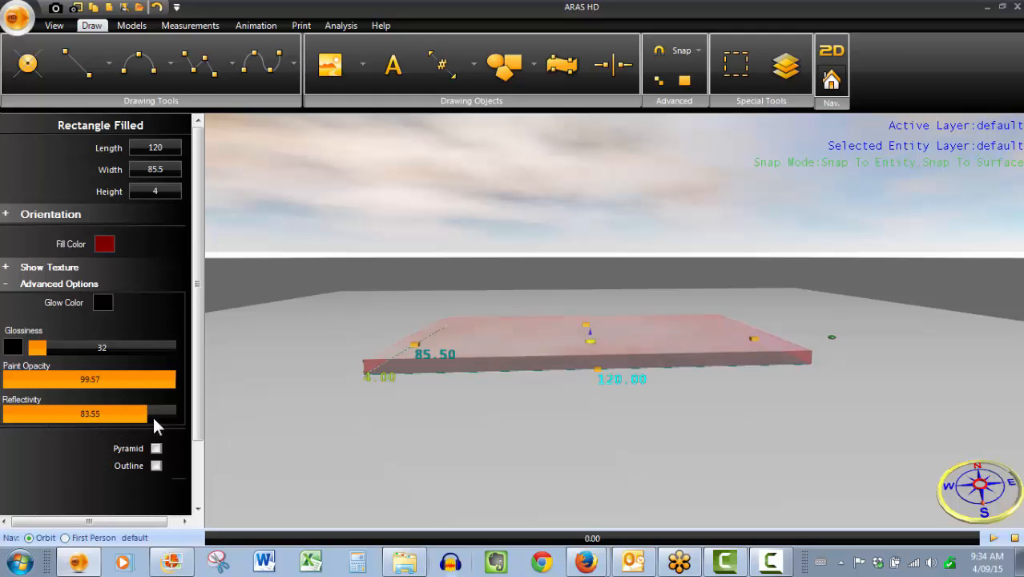
pyautogui.moveTo(157, 414); pyautogui.dragTo(124, 414)
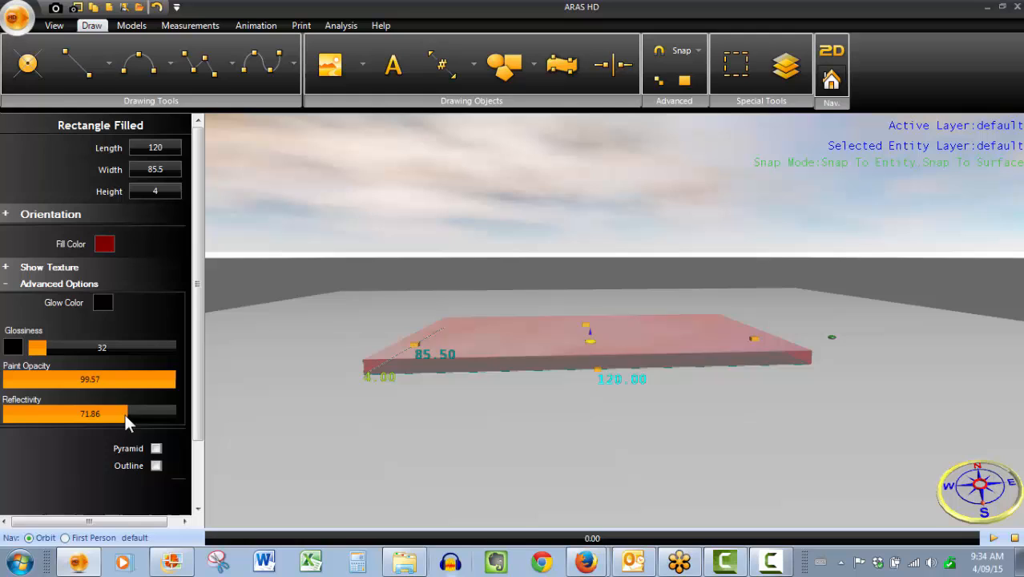
pyautogui.moveTo(124, 413); pyautogui.dragTo(175, 414)
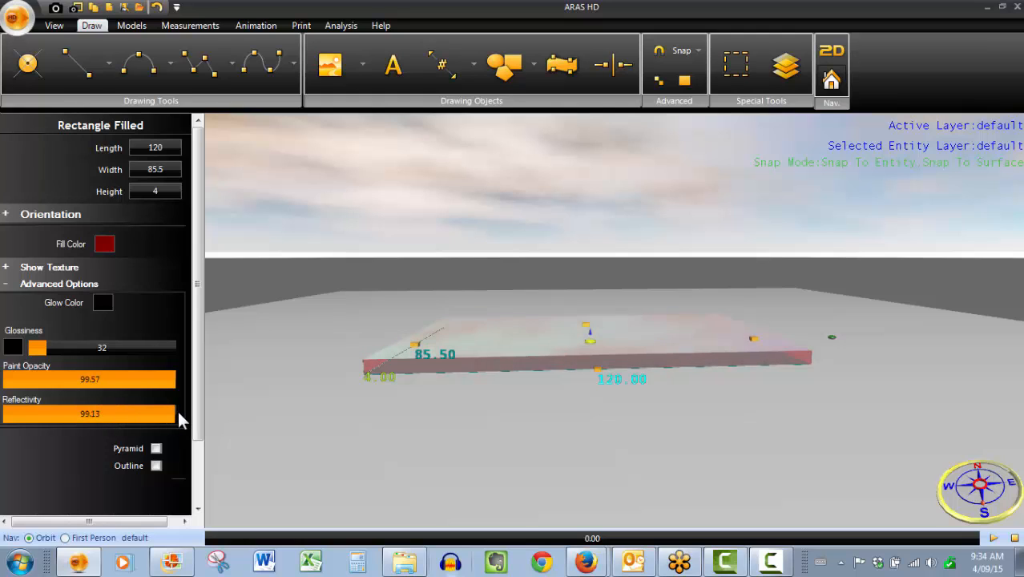
pyautogui.moveTo(172, 413); pyautogui.dragTo(8, 414)
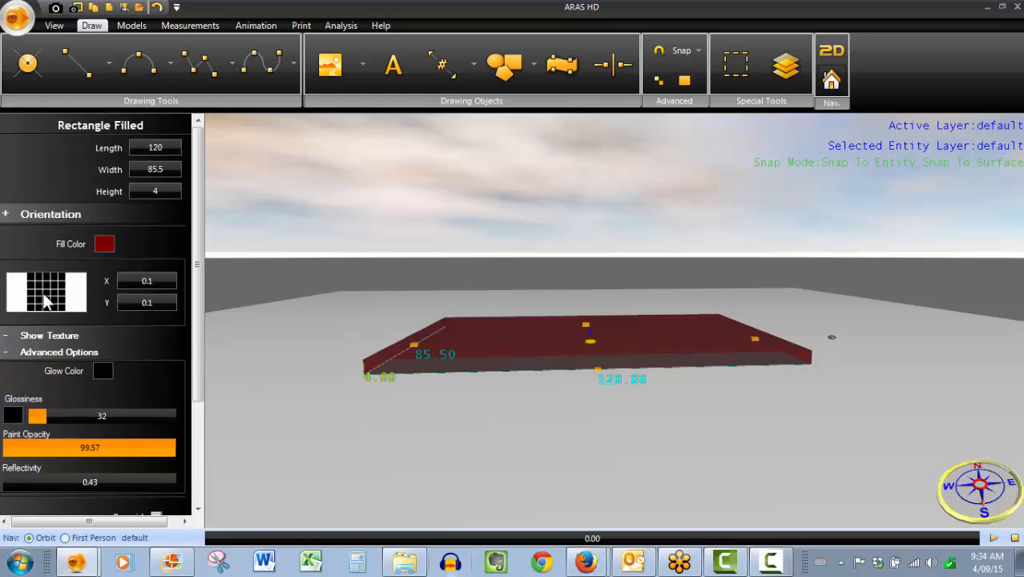
# Apply the grid texture to the slab, view it from the front, and select it for deletion.
pyautogui.click(46, 292)
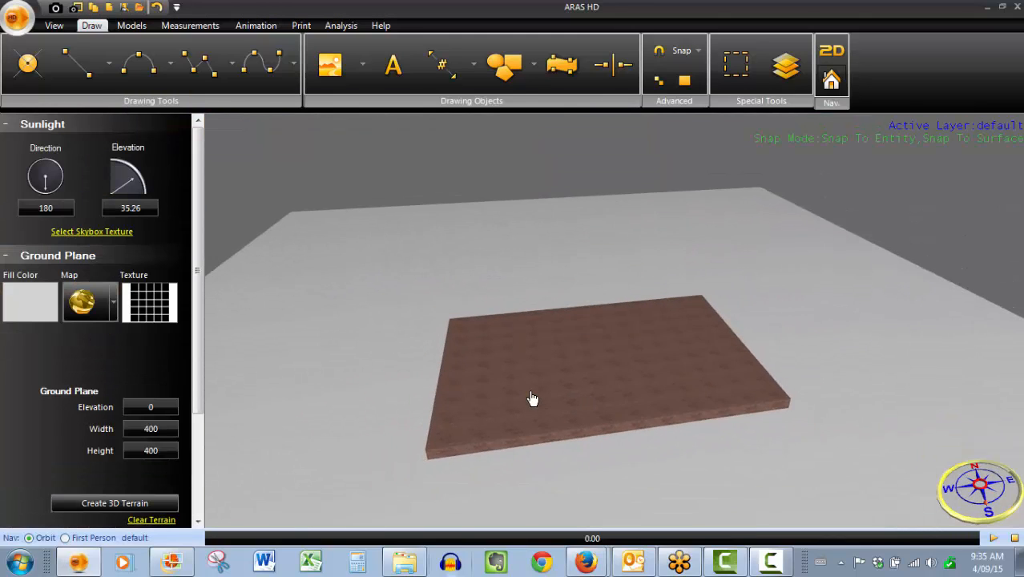
pyautogui.moveTo(533, 398); pyautogui.dragTo(585, 388)
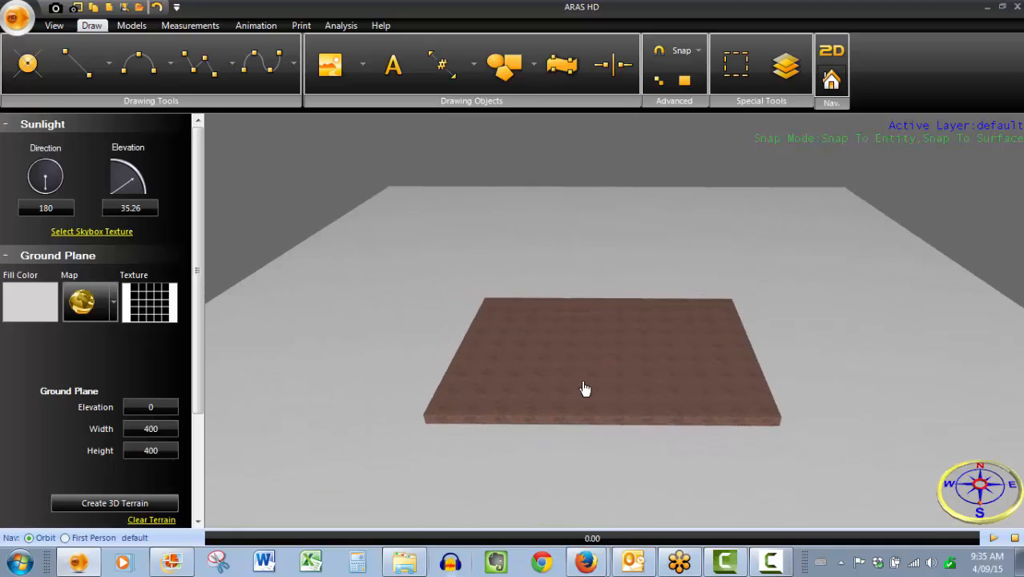
pyautogui.moveTo(641, 367)
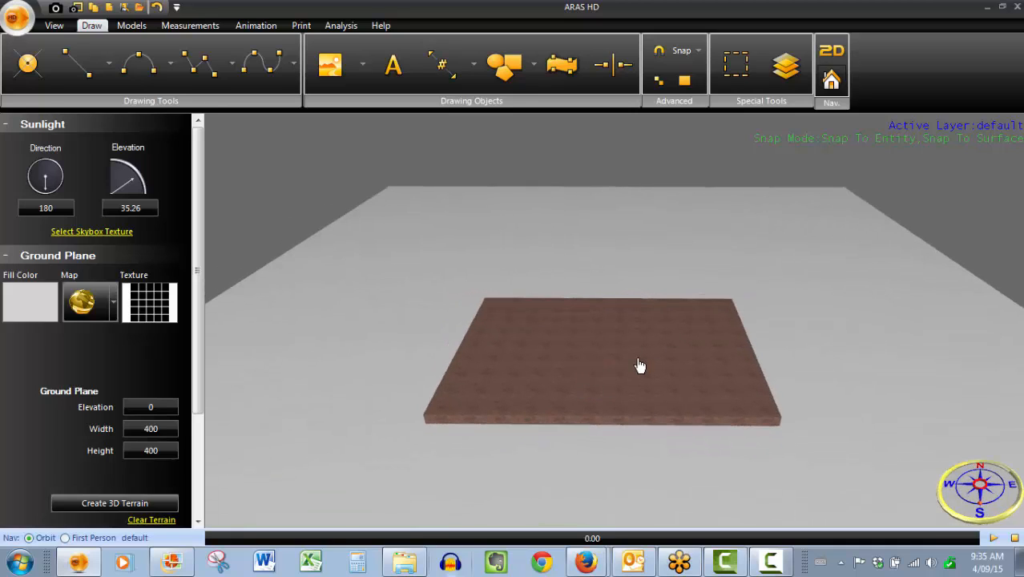
pyautogui.click(601, 361)
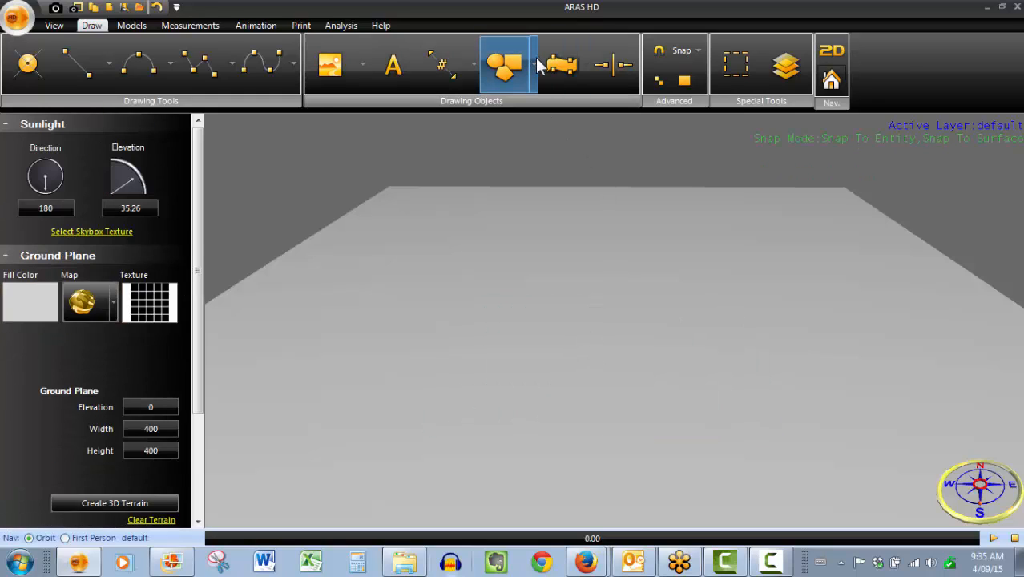
# Draw the arrow outline as a polyline in the 2D top view and finish draw mode.
pyautogui.click(505, 64)
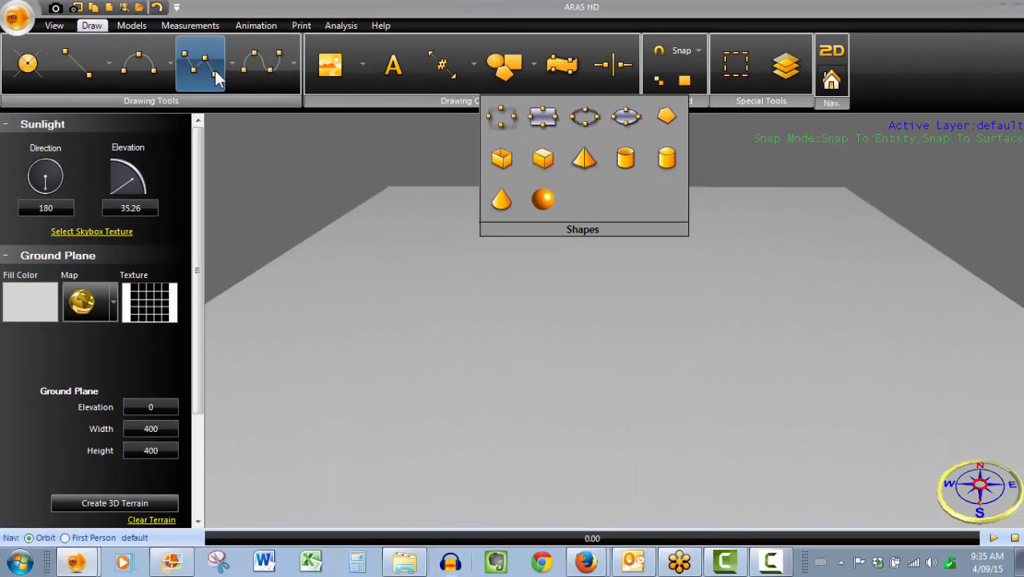
pyautogui.click(831, 50)
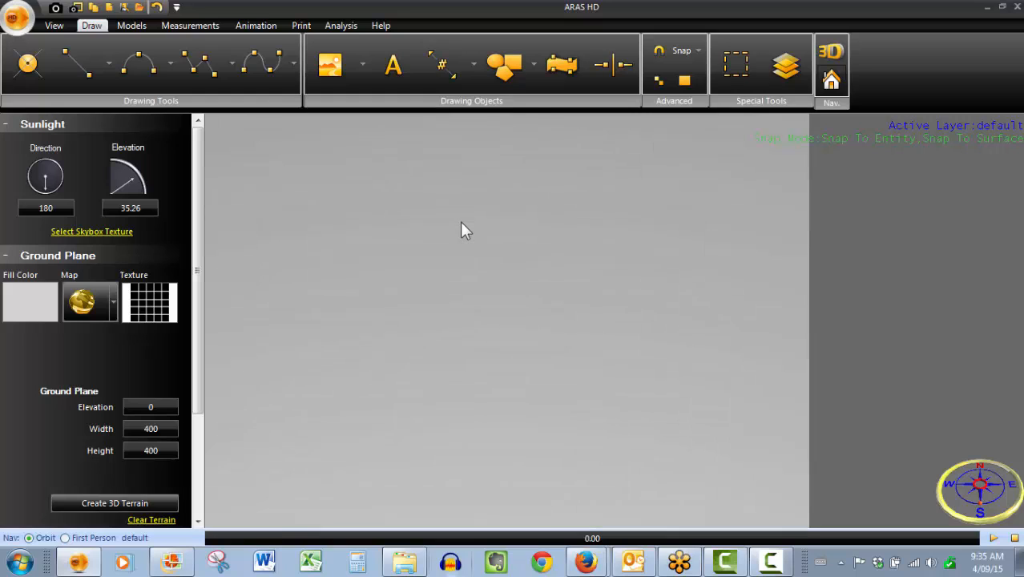
pyautogui.click(201, 63)
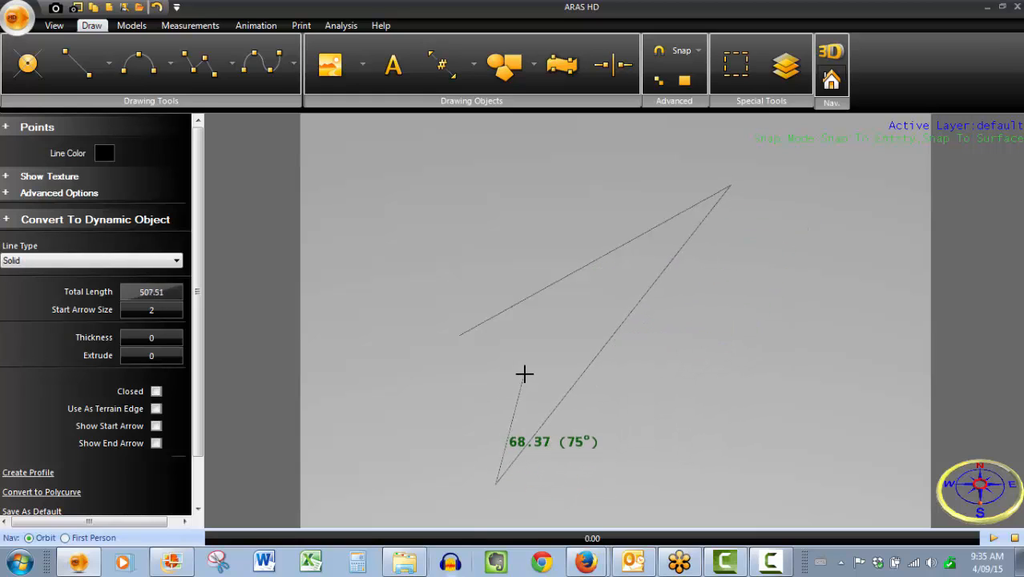
pyautogui.rightClick(525, 374)
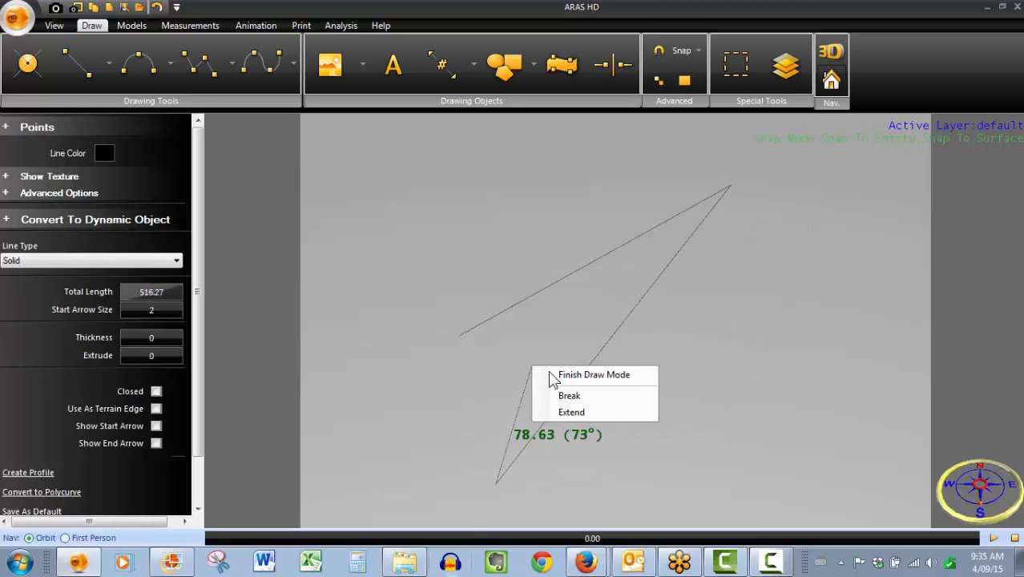
pyautogui.click(594, 374)
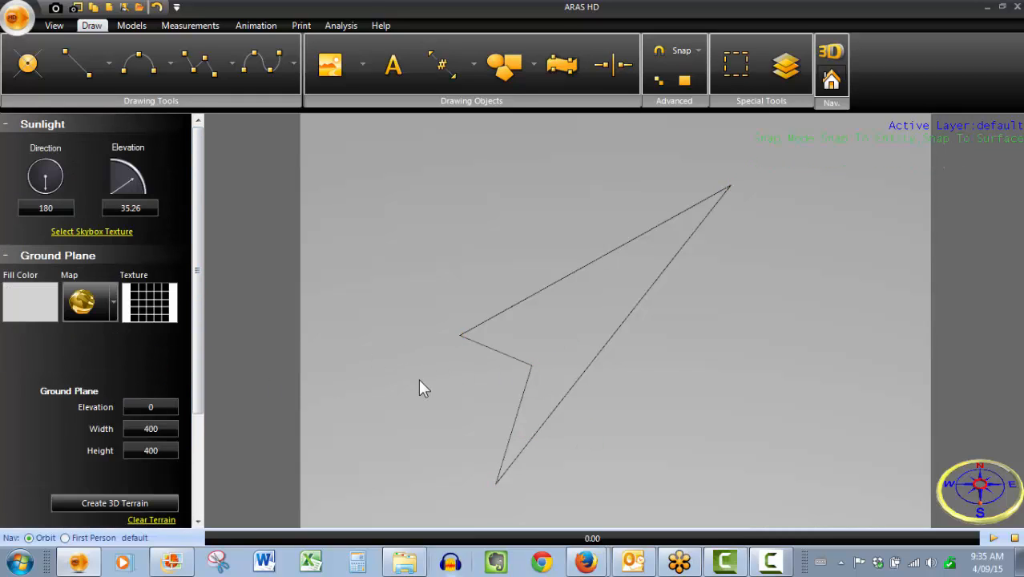
pyautogui.moveTo(605, 324)
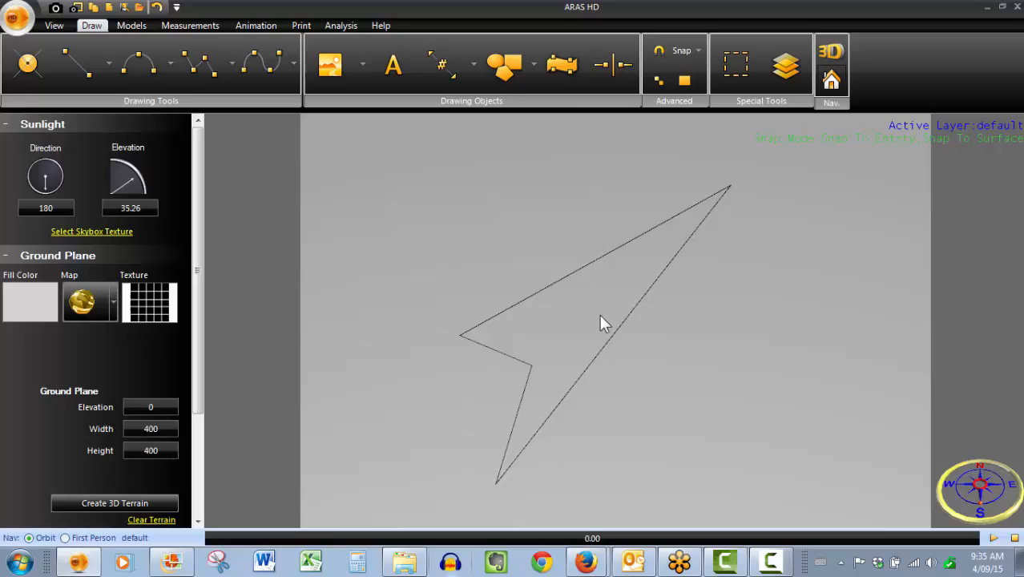
pyautogui.moveTo(607, 351)
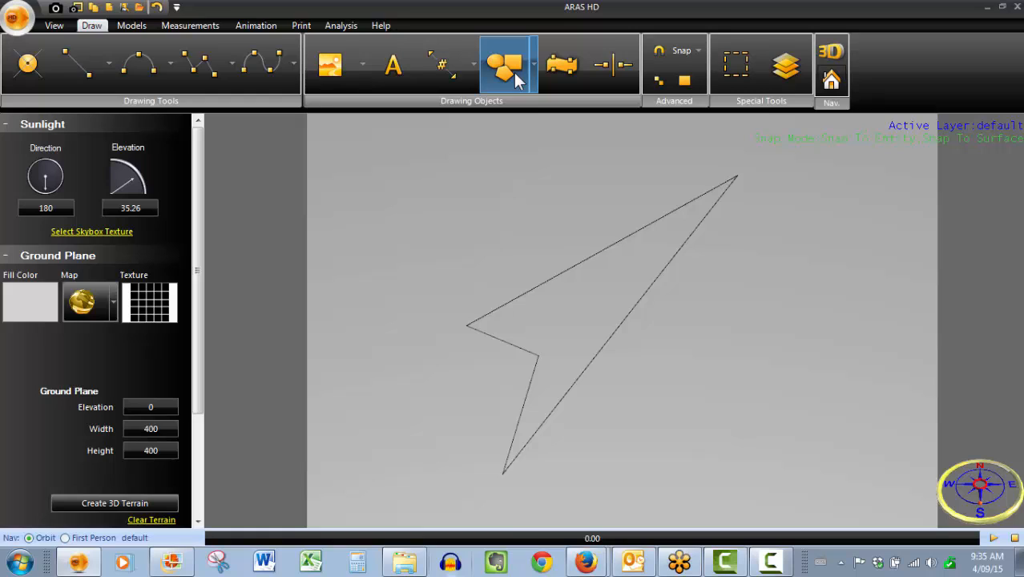
# With the Polygon tool and snapping on, trace a filled polygon over the arrow's tip.
pyautogui.click(503, 64)
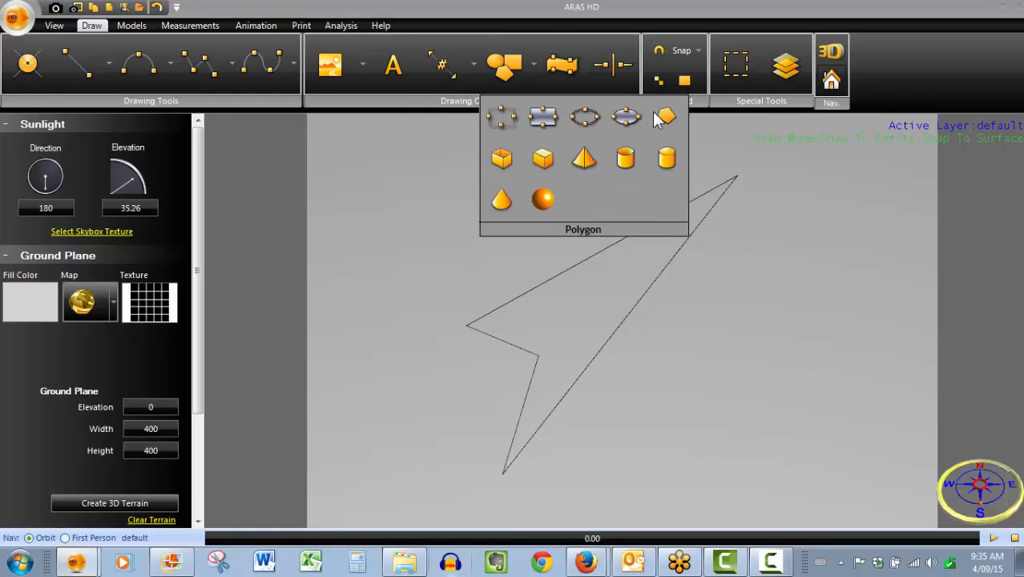
pyautogui.click(676, 50)
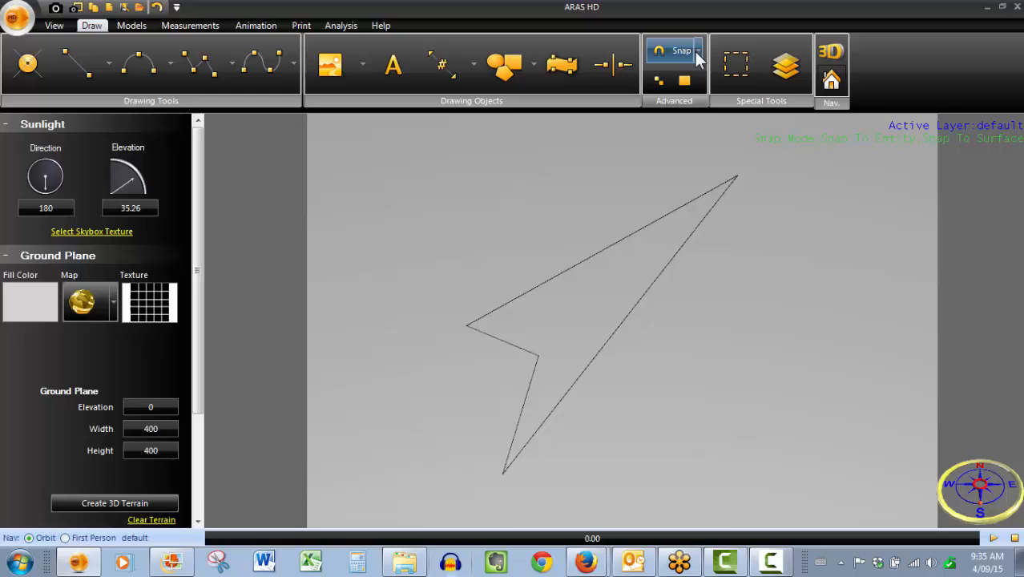
pyautogui.click(696, 50)
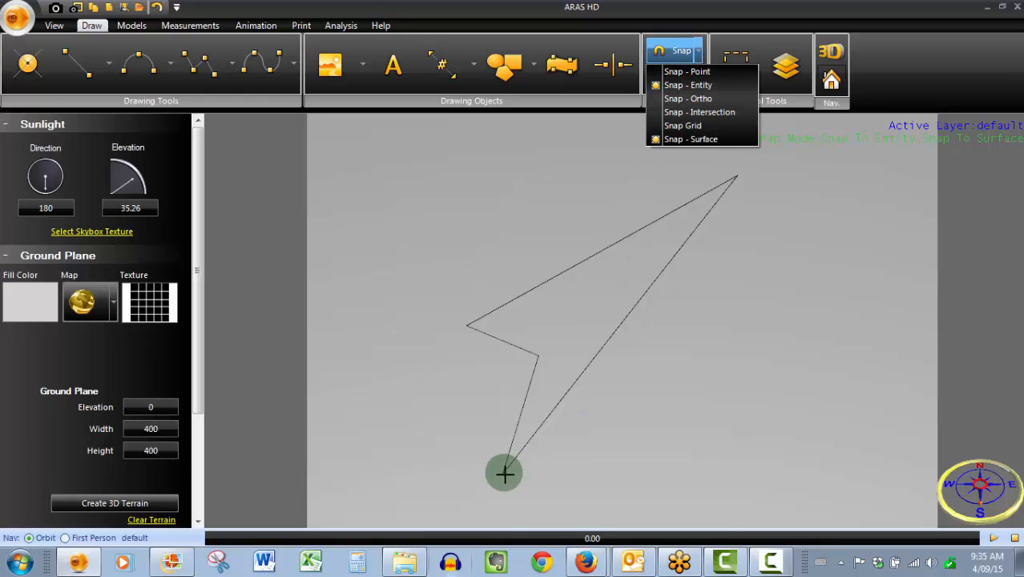
pyautogui.click(687, 85)
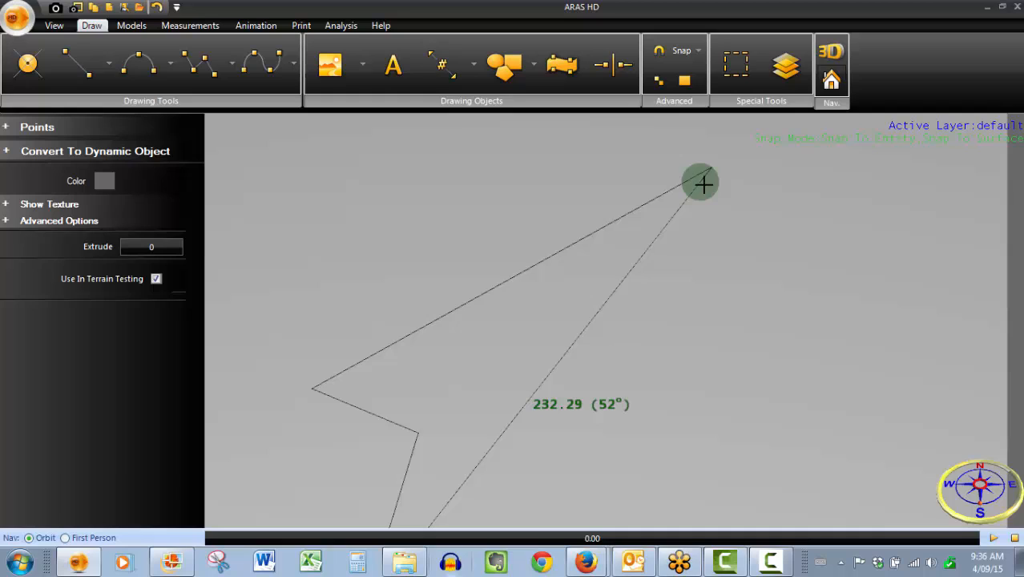
pyautogui.moveTo(700, 174)
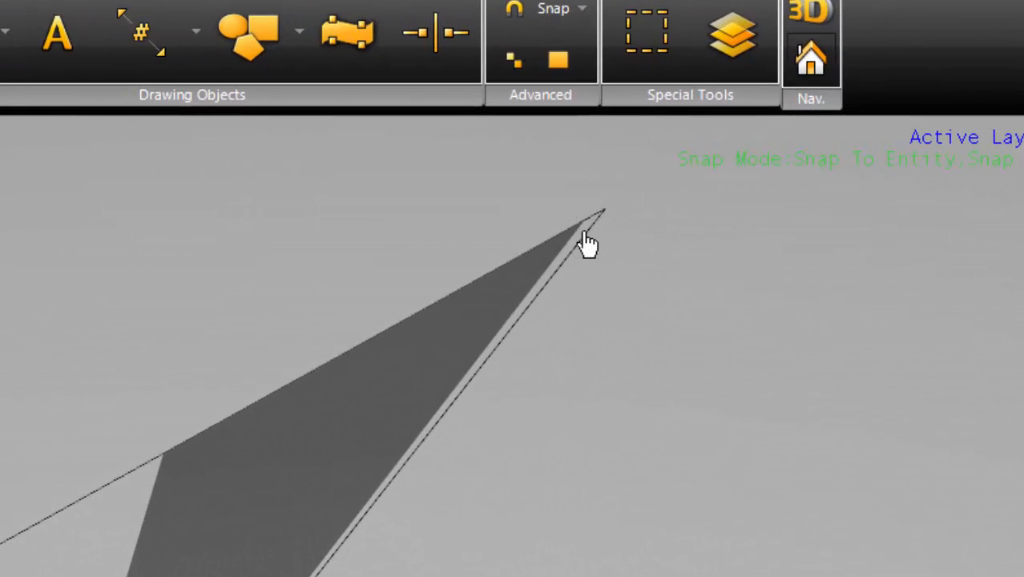
pyautogui.moveTo(436, 377)
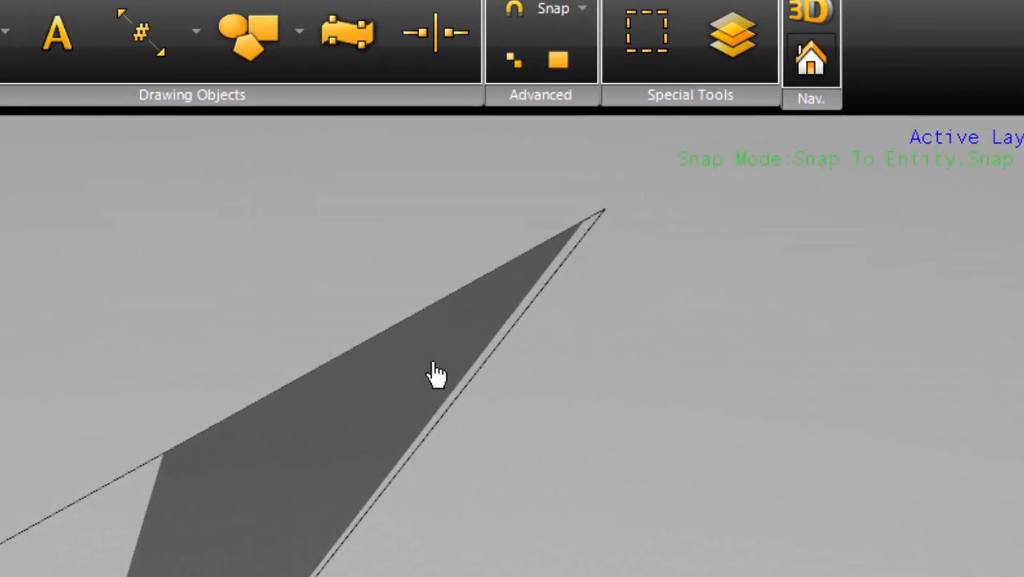
pyautogui.click(437, 377)
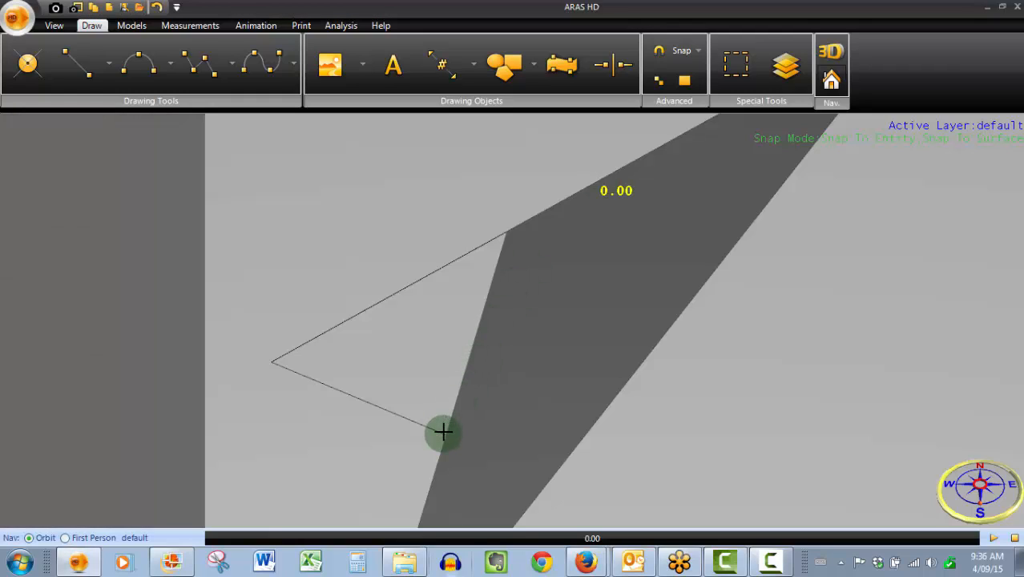
# Trace a second polygon over the arrow's left barb and finish draw mode.
pyautogui.click(504, 233)
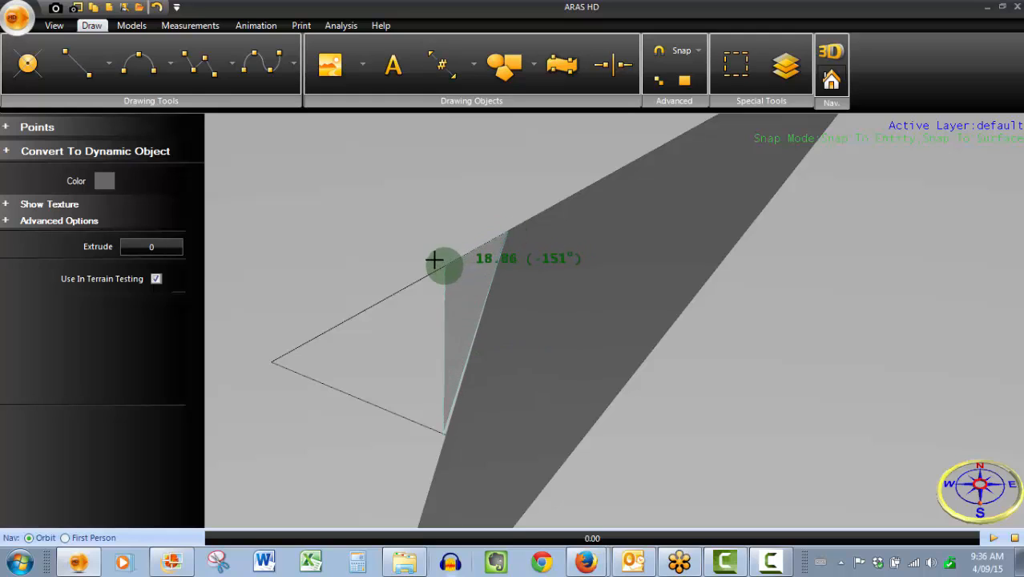
pyautogui.moveTo(437, 263); pyautogui.dragTo(287, 331)
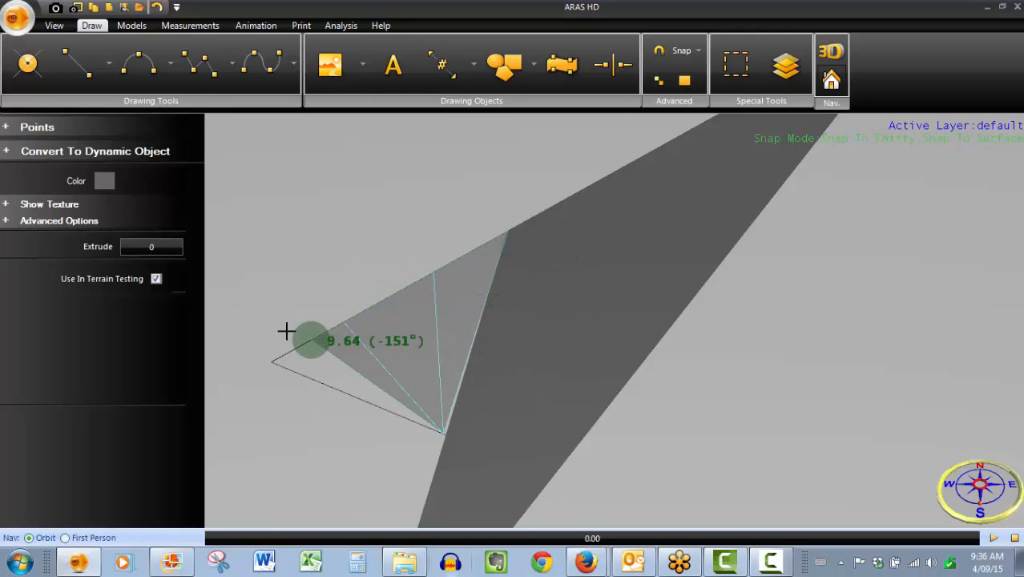
pyautogui.moveTo(311, 340); pyautogui.dragTo(270, 361)
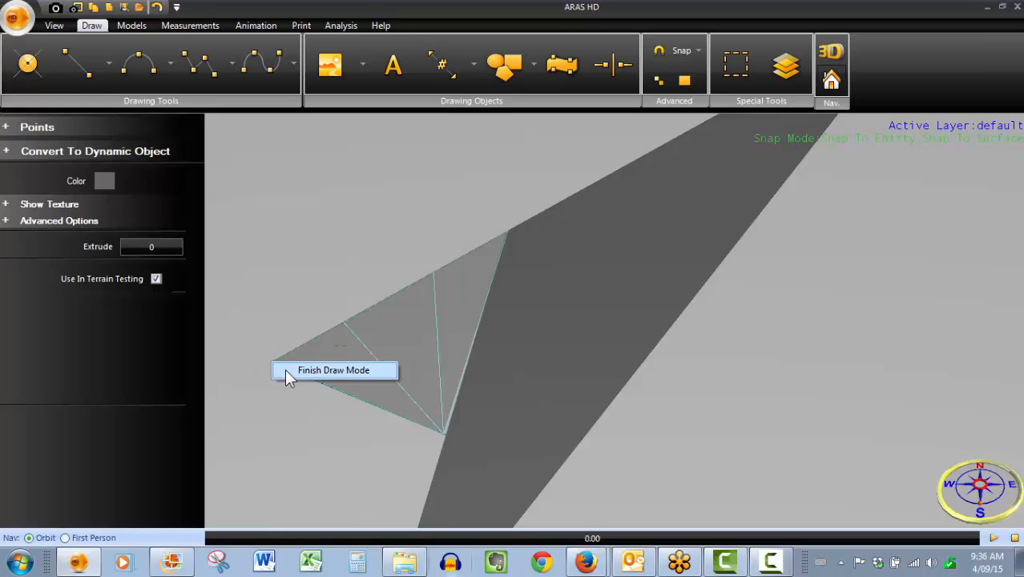
pyautogui.click(334, 370)
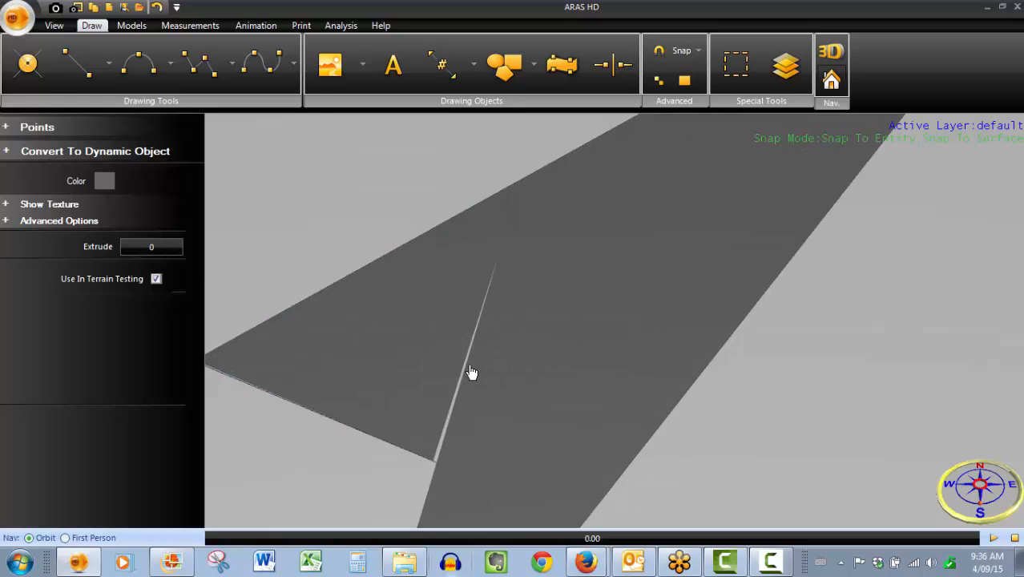
pyautogui.moveTo(430, 393)
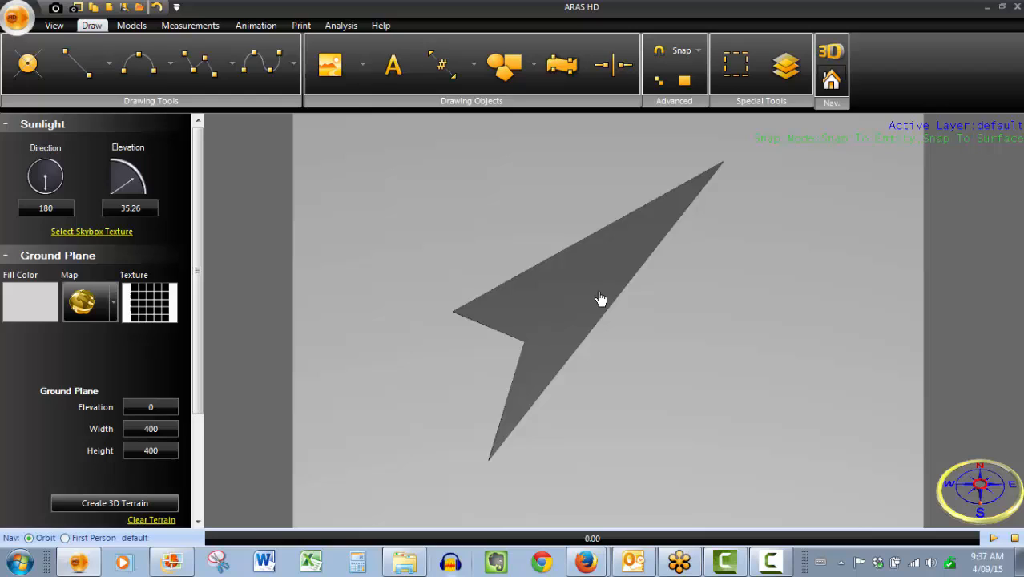
# Apply the Clover Grass ground texture to the large arrow polygon.
pyautogui.click(601, 299)
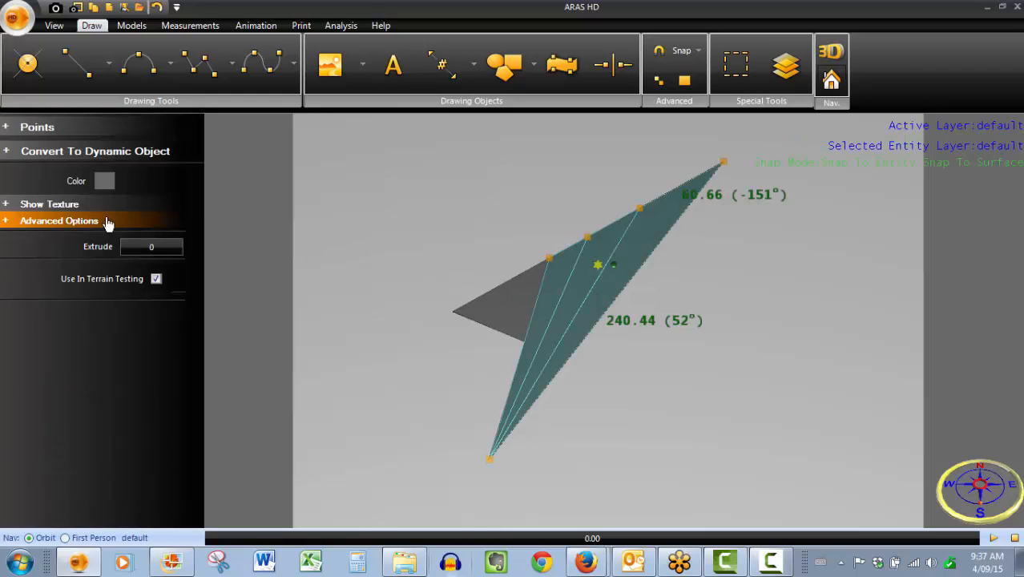
pyautogui.click(49, 203)
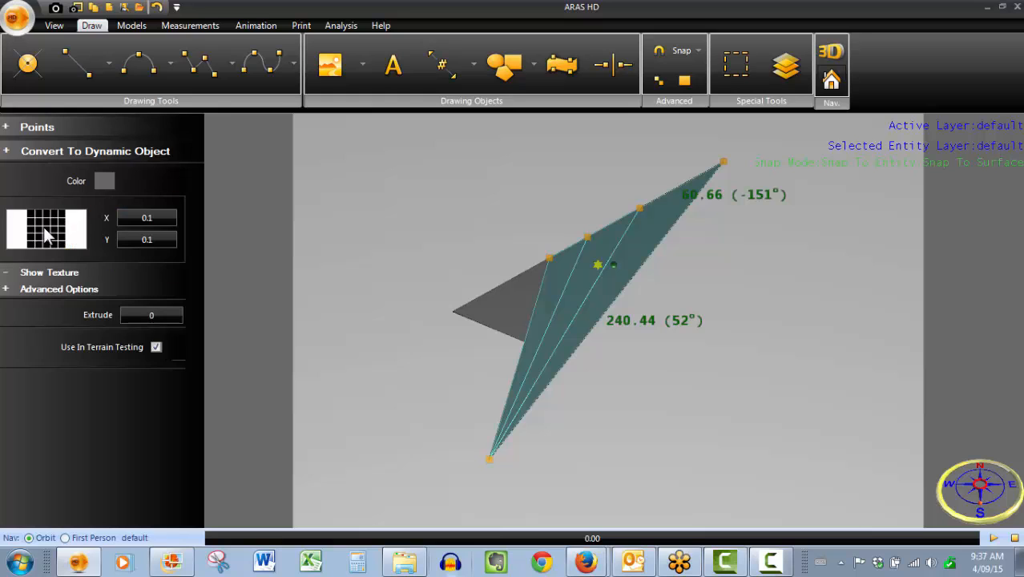
pyautogui.click(46, 229)
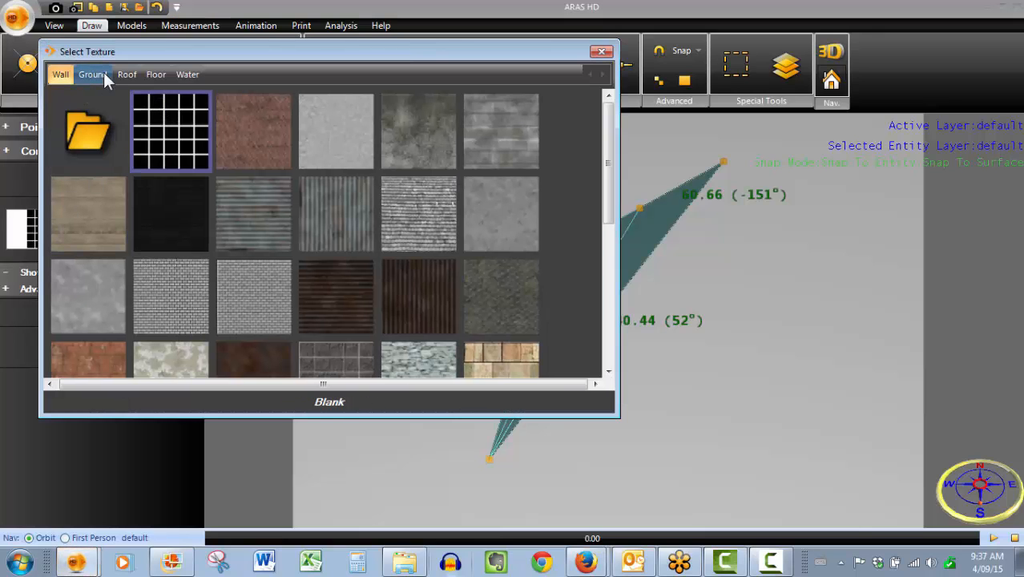
pyautogui.click(92, 74)
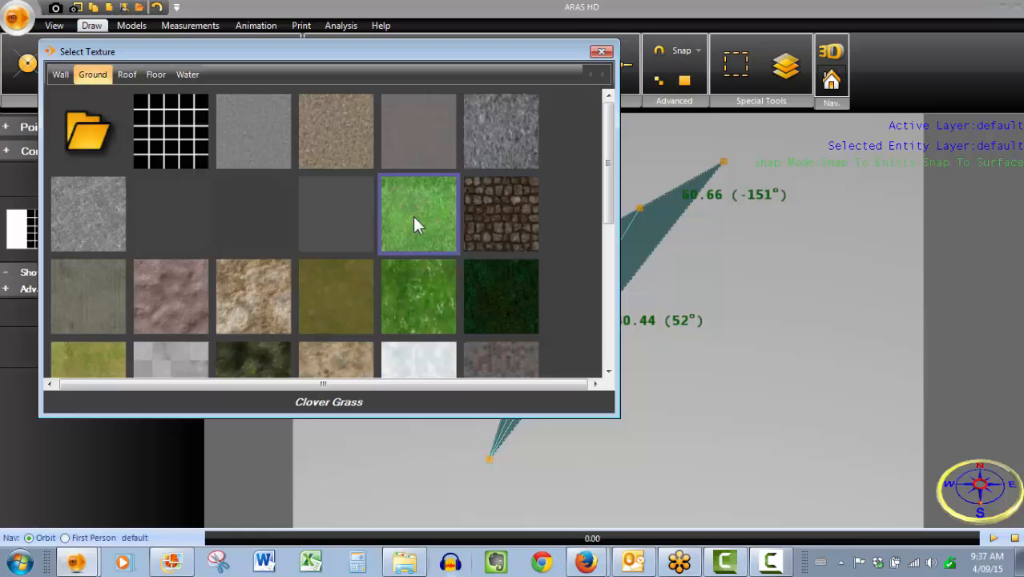
pyautogui.doubleClick(417, 214)
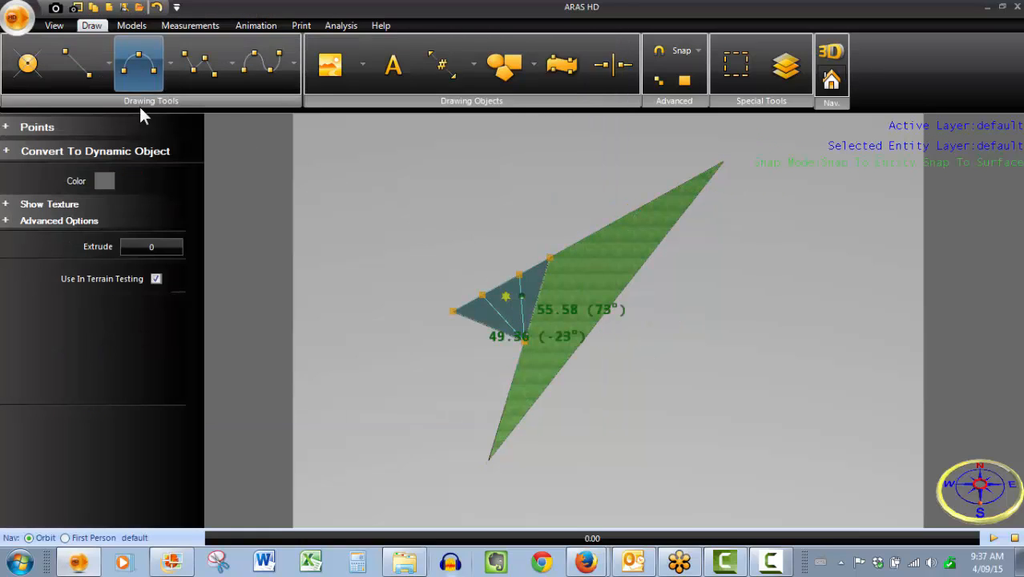
# Apply the same grass texture to the smaller arrow polygon.
pyautogui.click(49, 204)
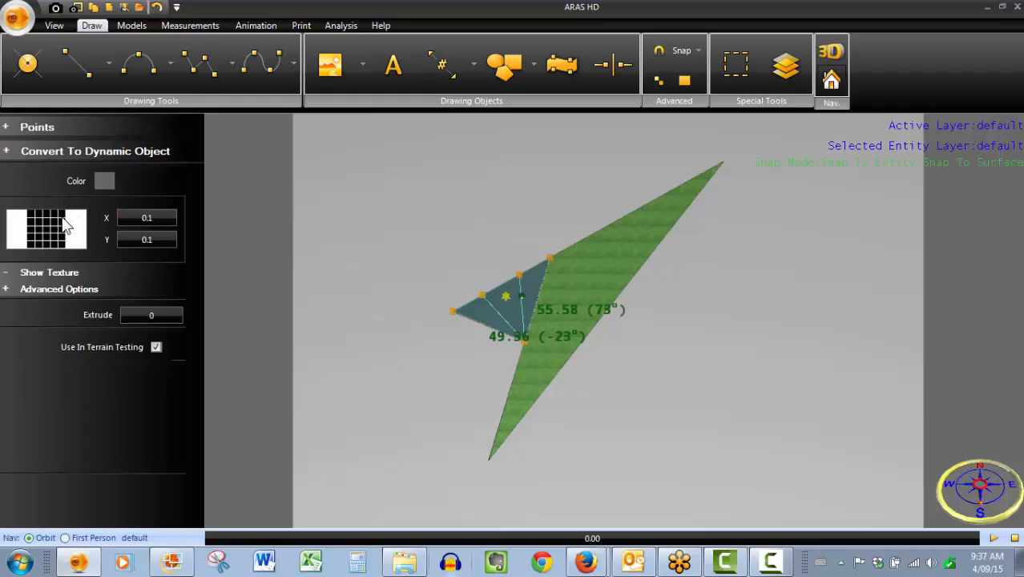
pyautogui.click(46, 228)
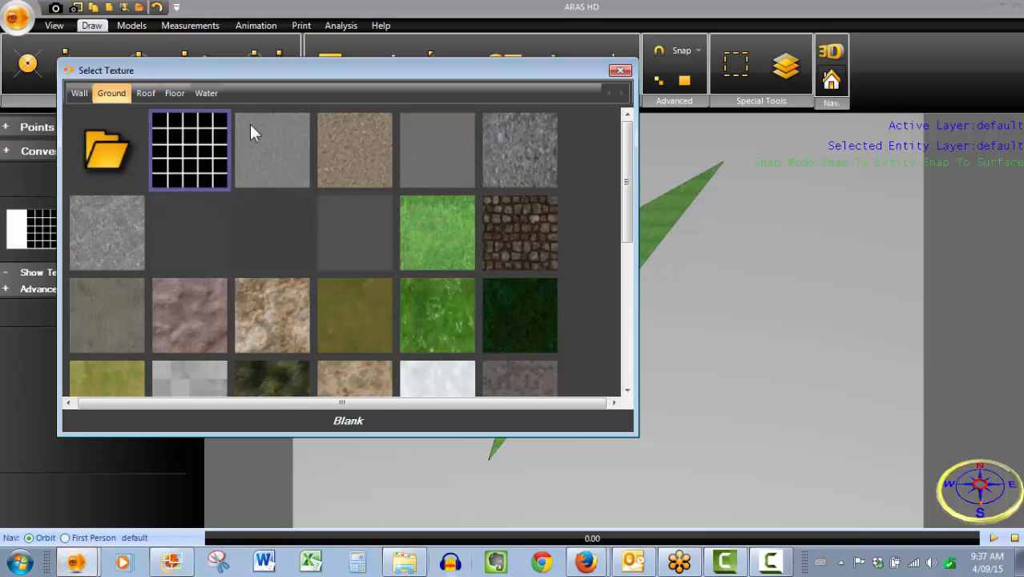
pyautogui.click(620, 70)
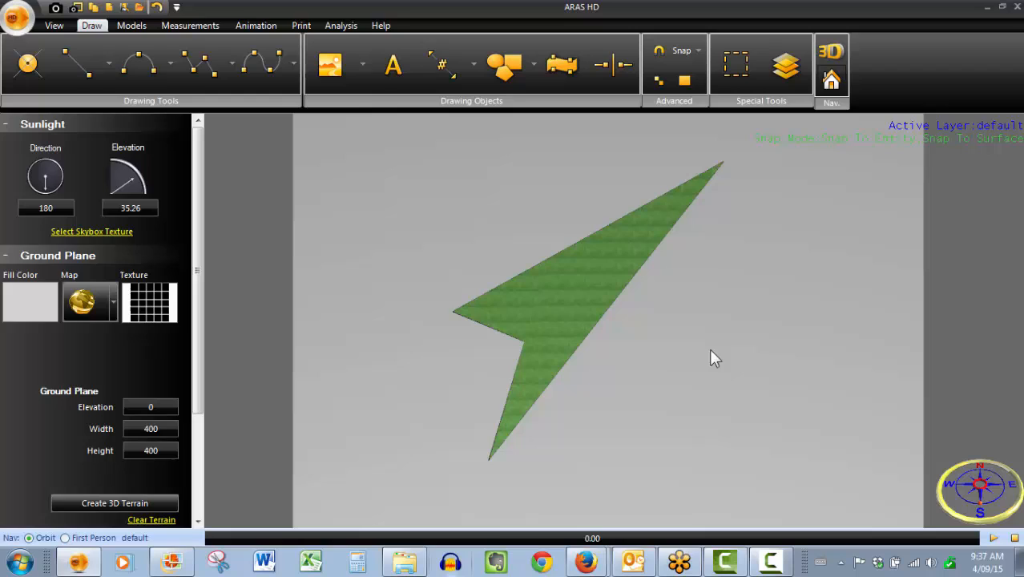
# Check the Extrude height of both grass polygons, left at zero.
pyautogui.click(597, 268)
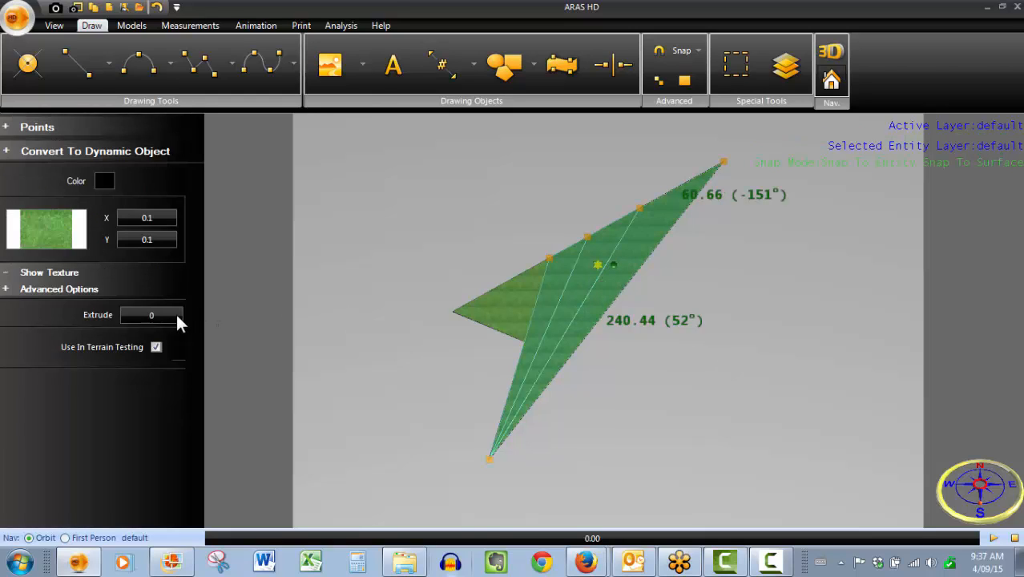
pyautogui.moveTo(585, 313)
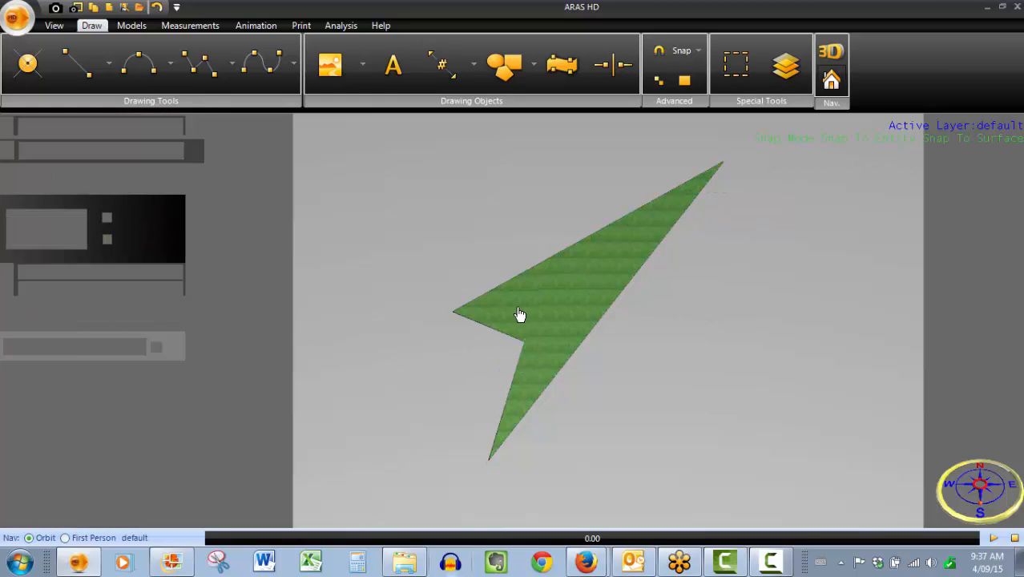
pyautogui.click(519, 312)
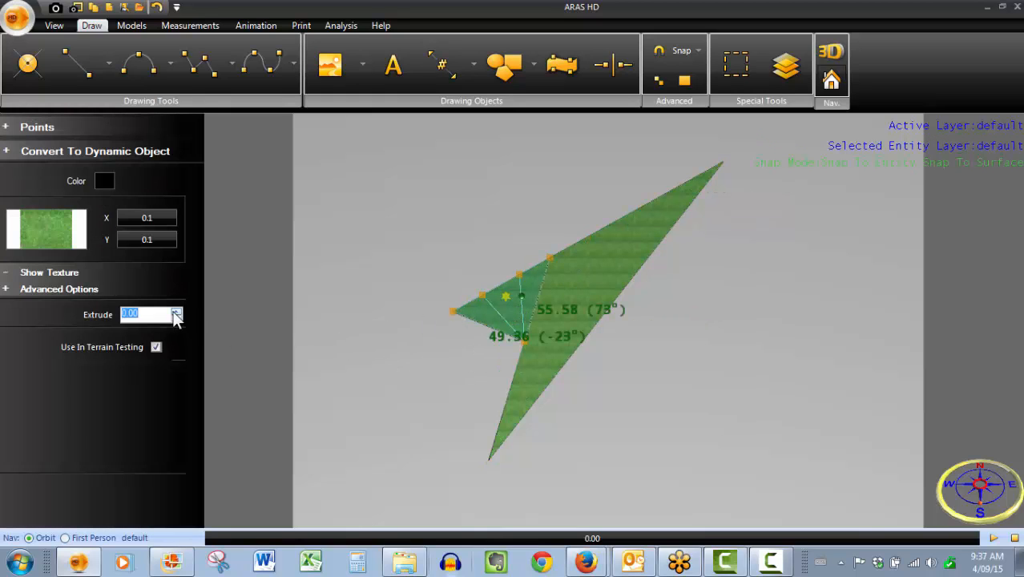
pyautogui.click(785, 65)
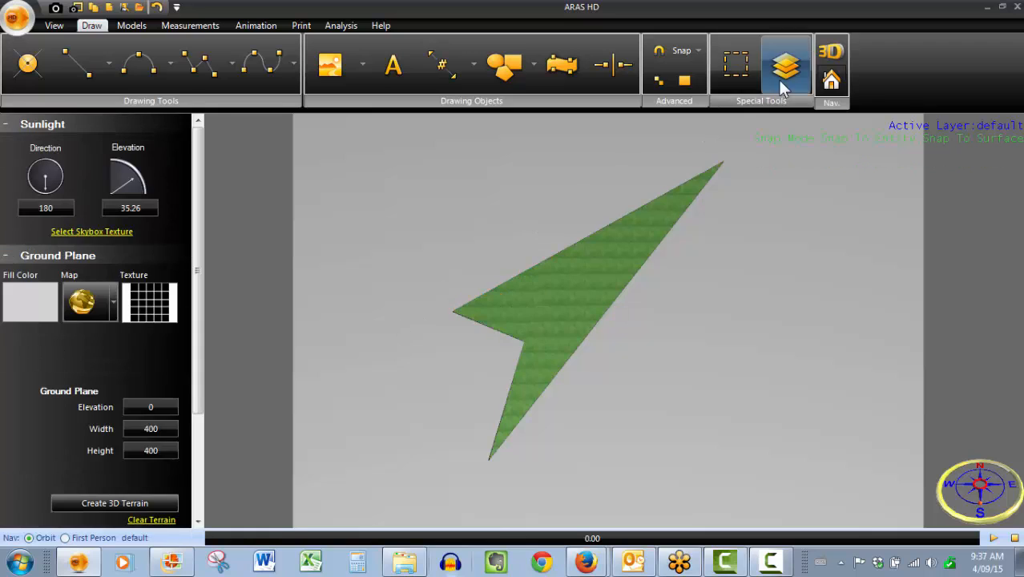
# Switch the scene to 3D and orbit around the flat green arrow.
pyautogui.click(831, 50)
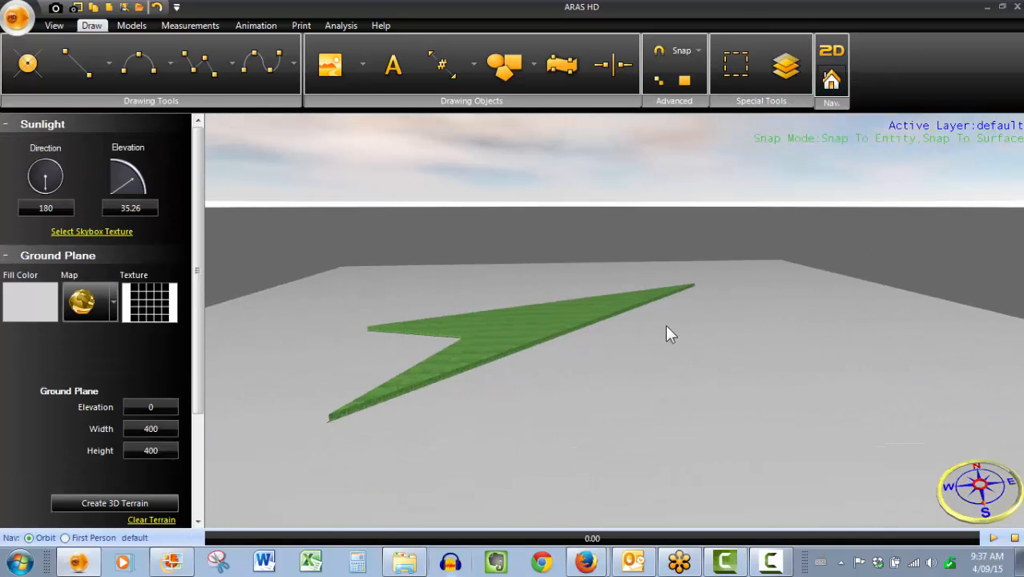
pyautogui.moveTo(671, 335); pyautogui.dragTo(626, 383)
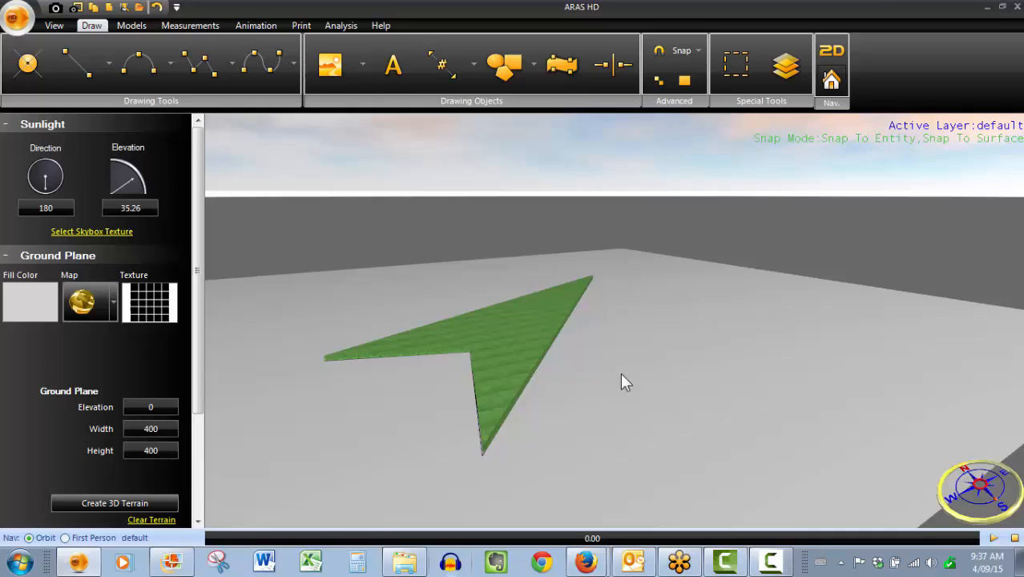
pyautogui.moveTo(625, 382); pyautogui.dragTo(517, 404)
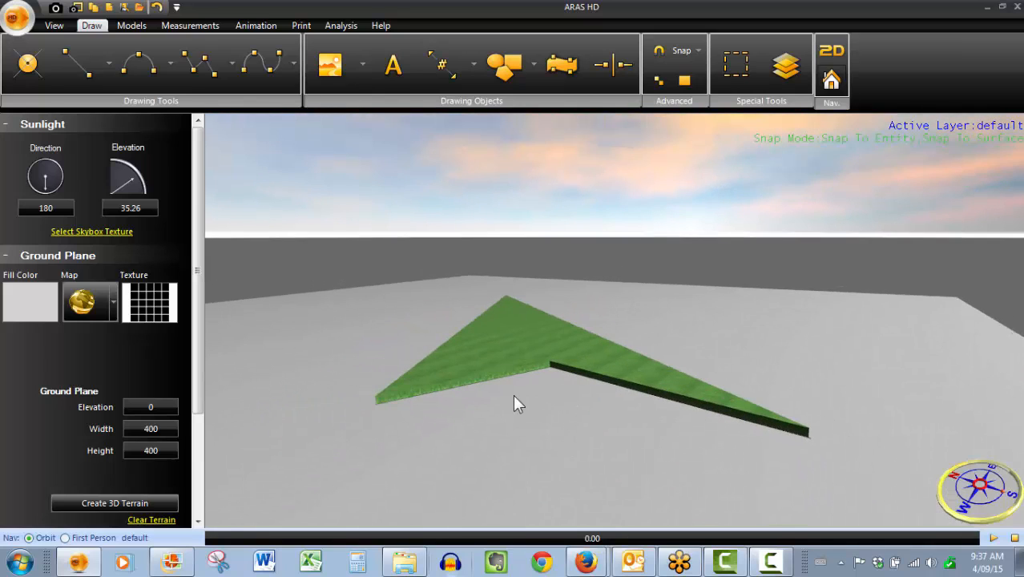